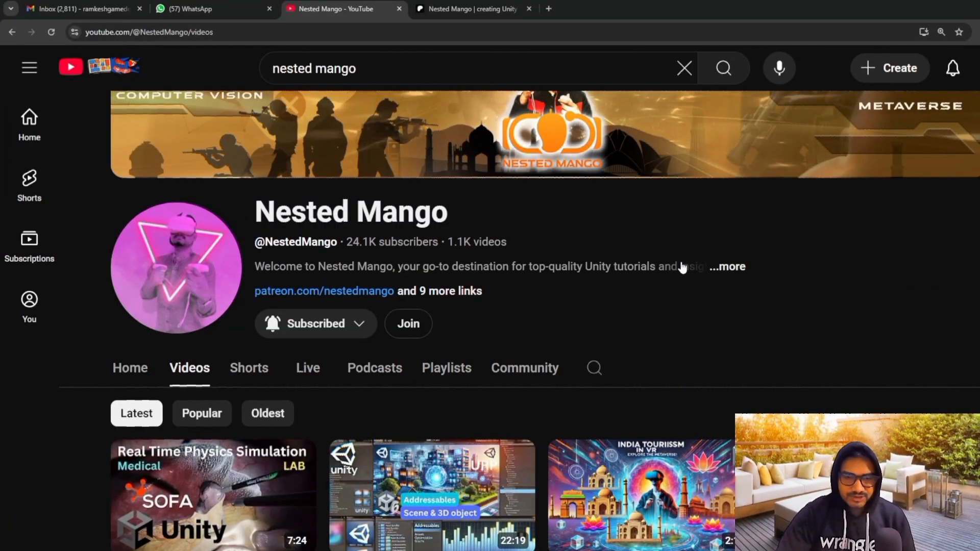
Step: Scroll the Nested Mango Videos tab down to the grid with the Unity WebXR episodes
scroll("down", 3)
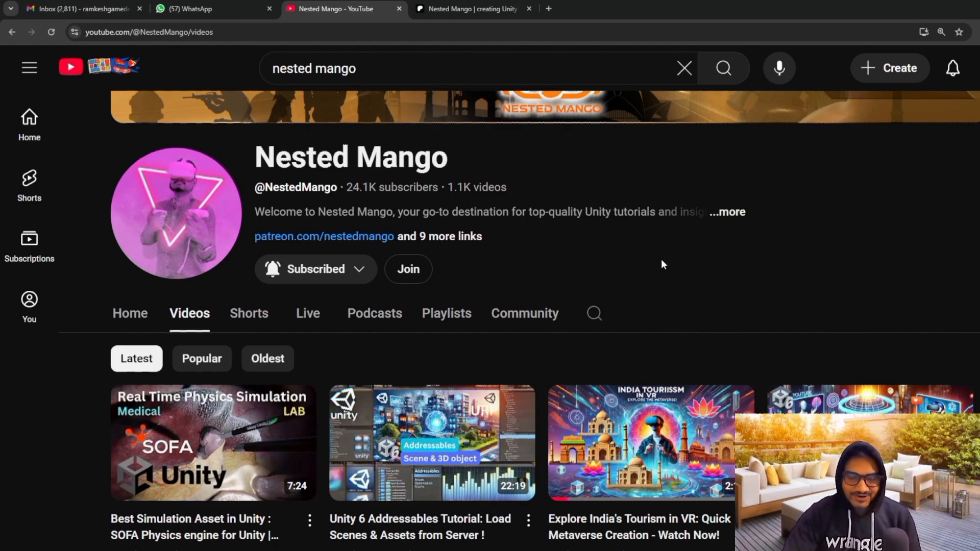
scroll("down", 3)
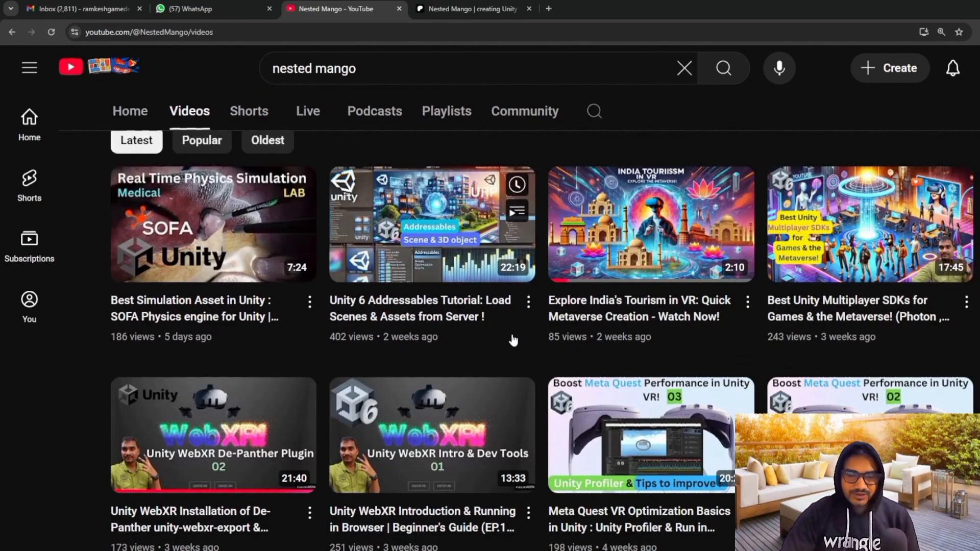
mouse_move(491, 362)
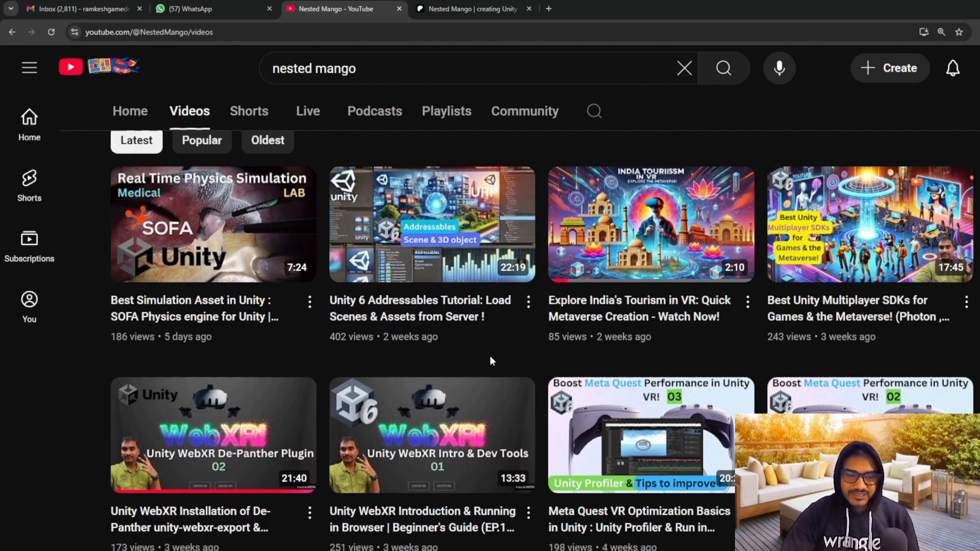
mouse_move(294, 428)
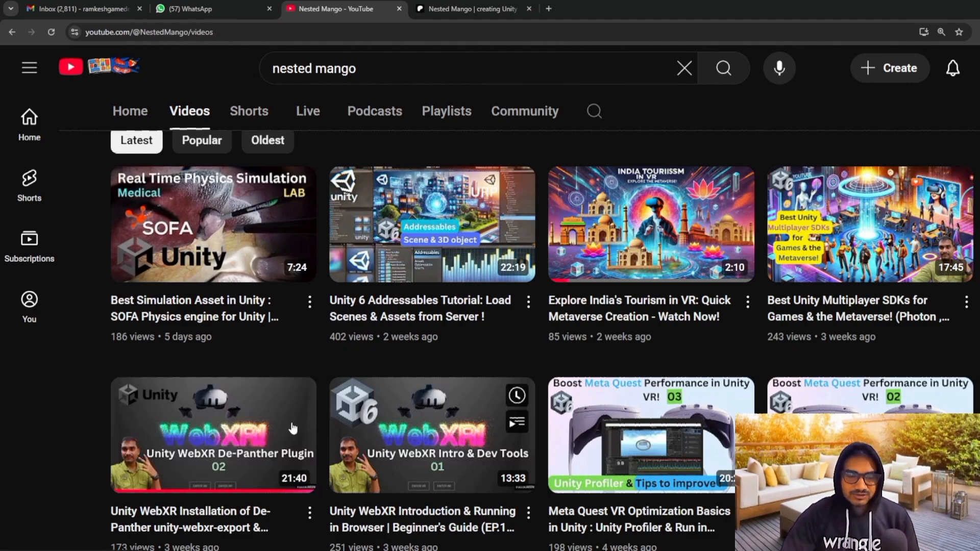
mouse_move(430, 435)
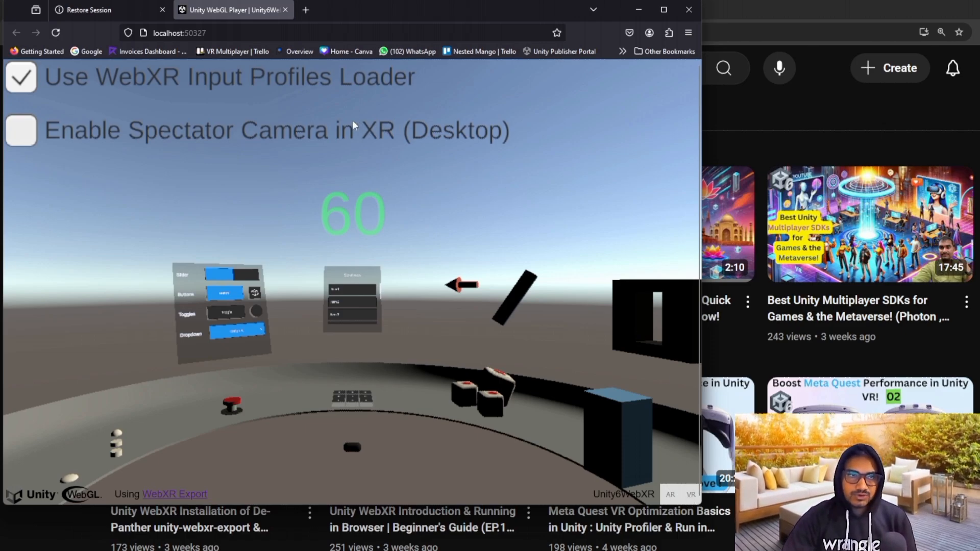
mouse_move(269, 367)
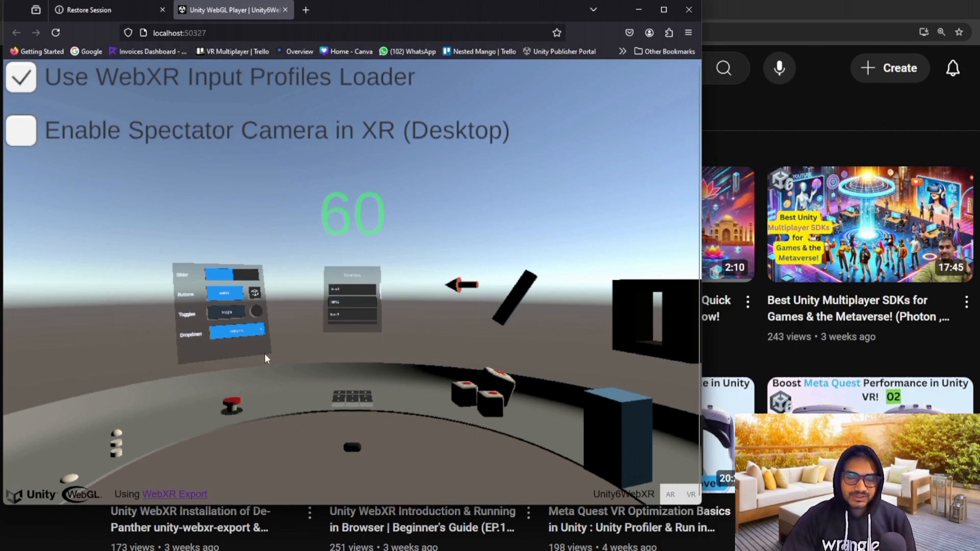
mouse_move(457, 442)
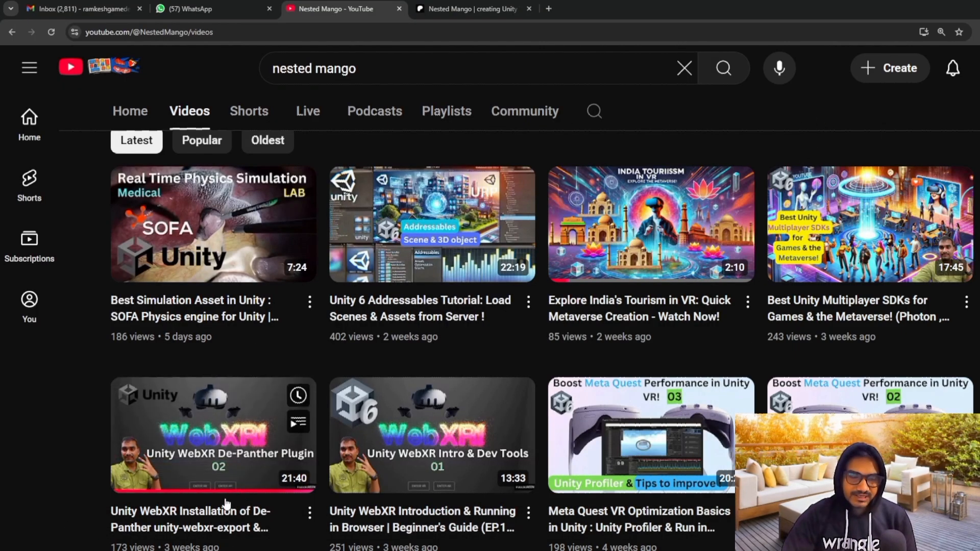
mouse_move(212, 435)
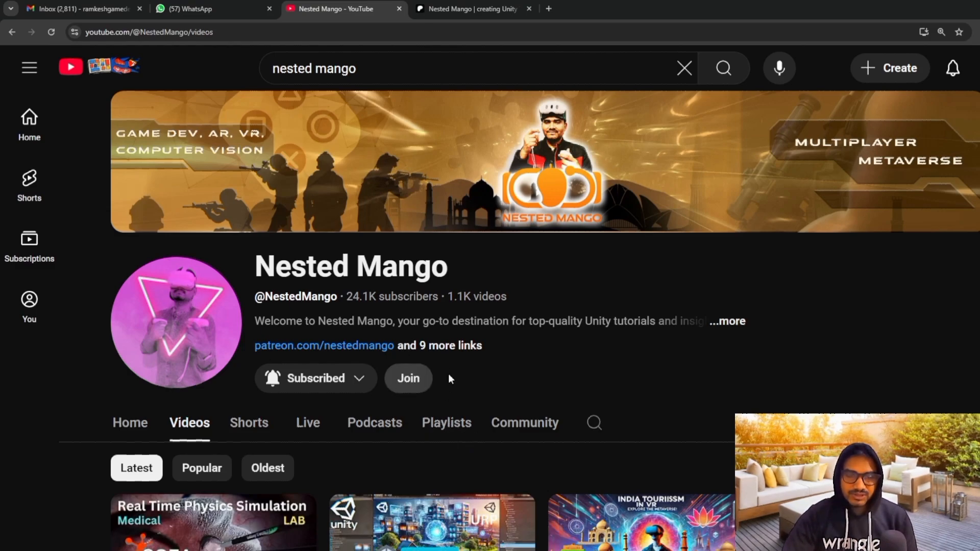
mouse_move(474, 412)
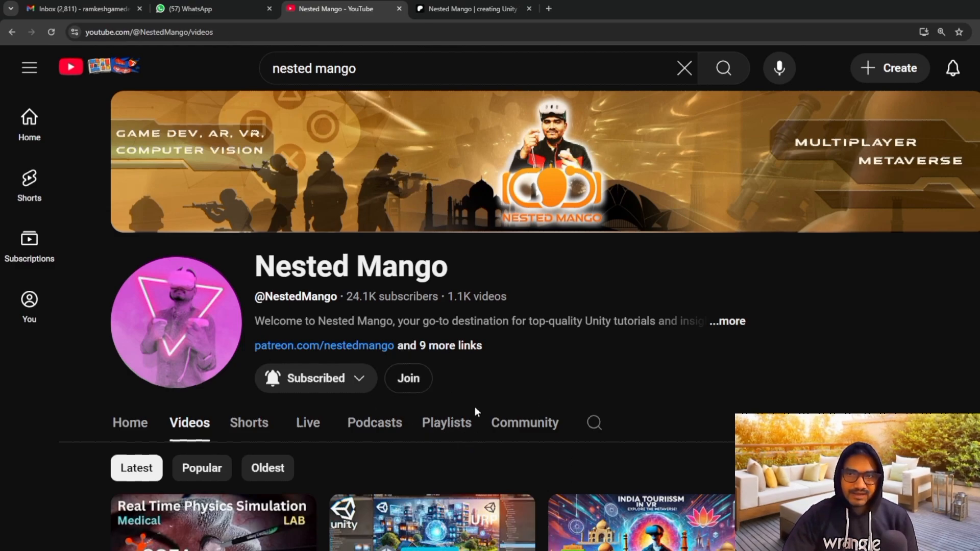
Step: Switch to the Patreon tab and browse the 14 Nested Mango shop products and their prices
left_click(472, 9)
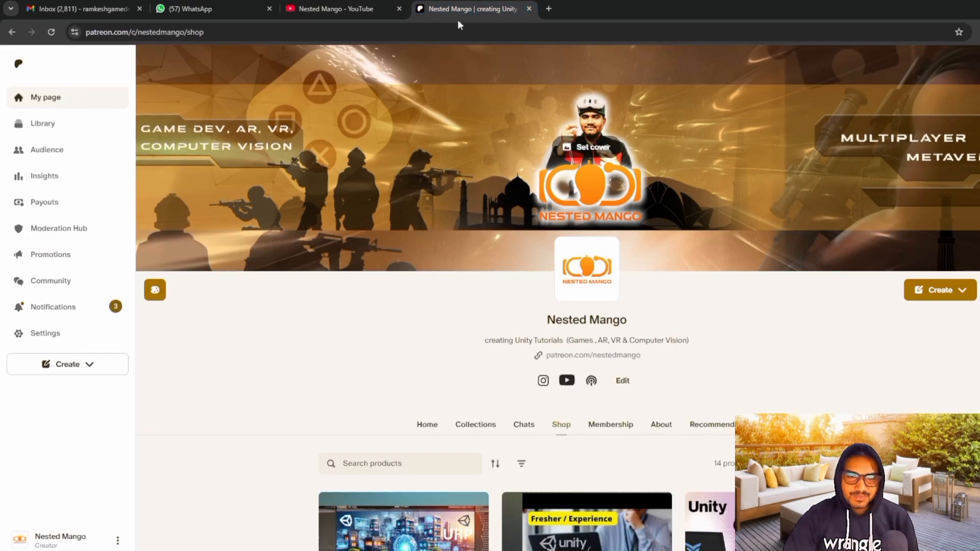
scroll("down", 3)
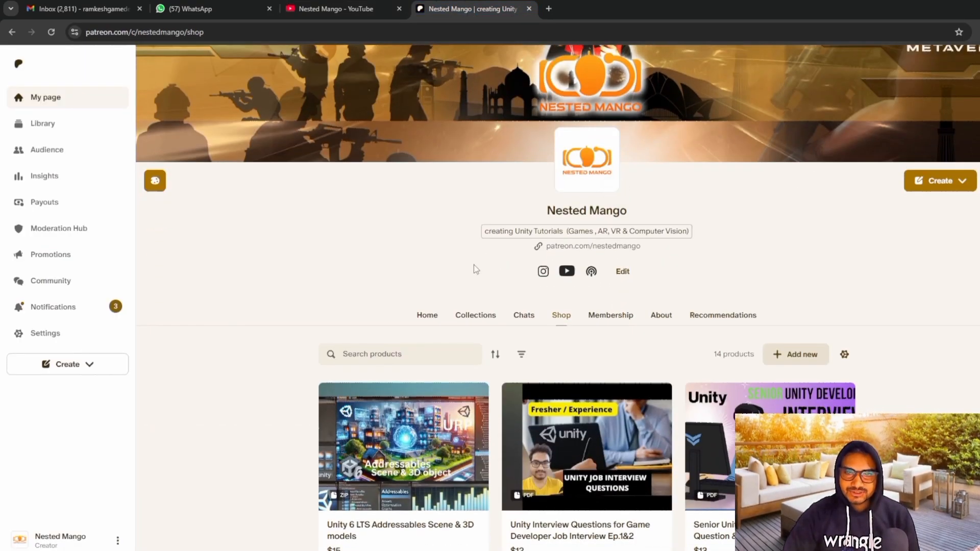
scroll("down", 3)
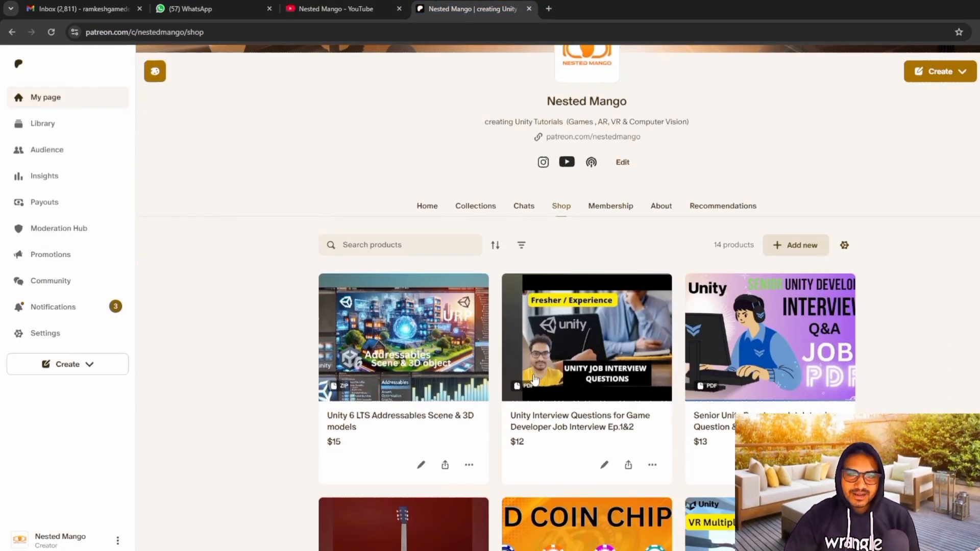
scroll("down", 3)
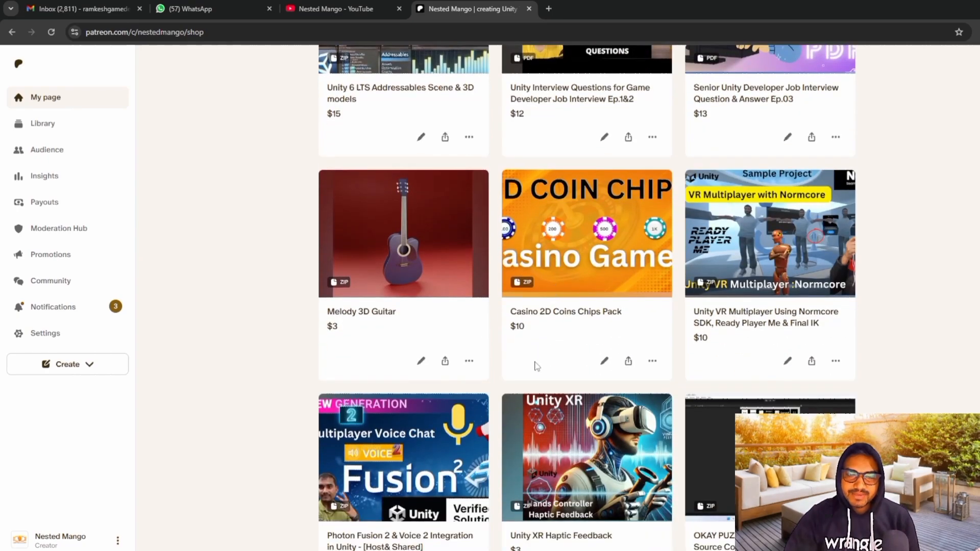
scroll("down", 3)
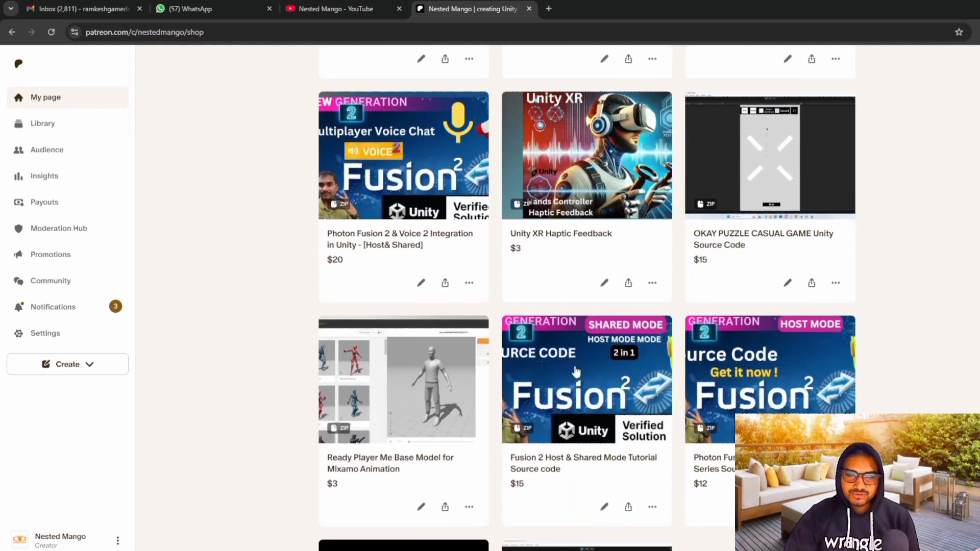
scroll("down", 3)
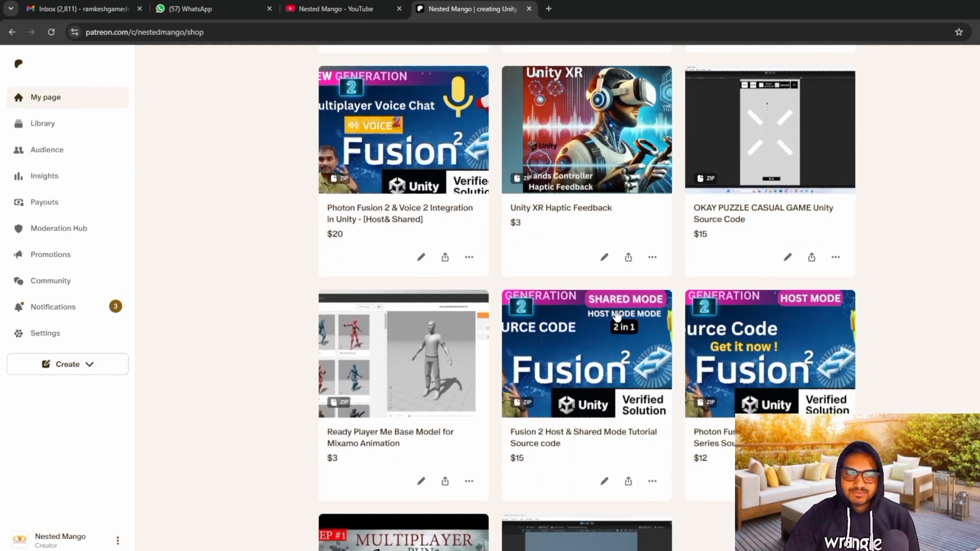
scroll("down", 3)
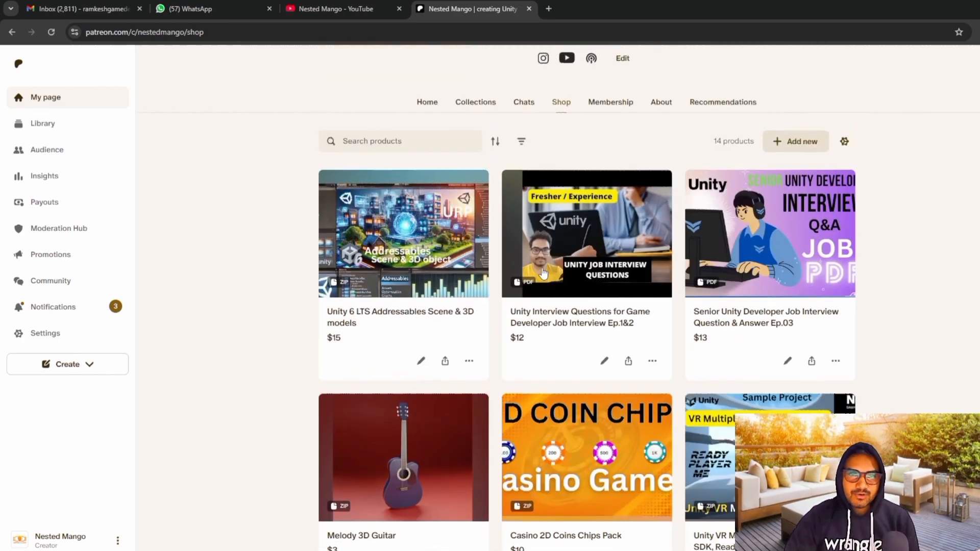
scroll("down", 3)
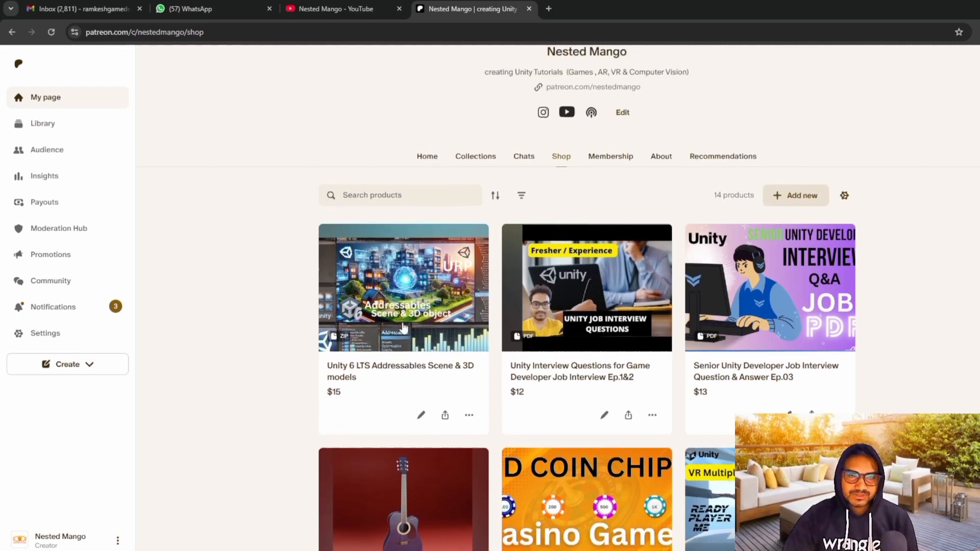
mouse_move(404, 312)
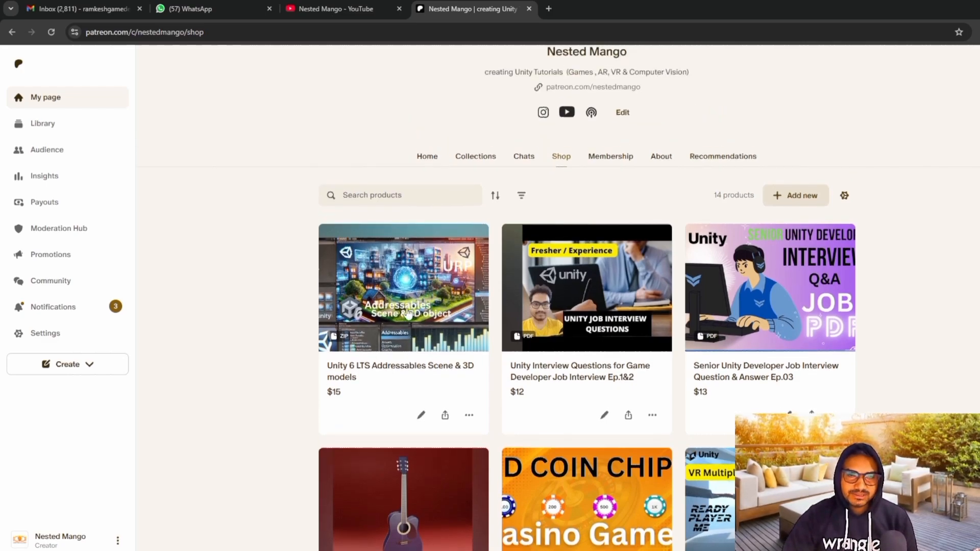
scroll("down", 3)
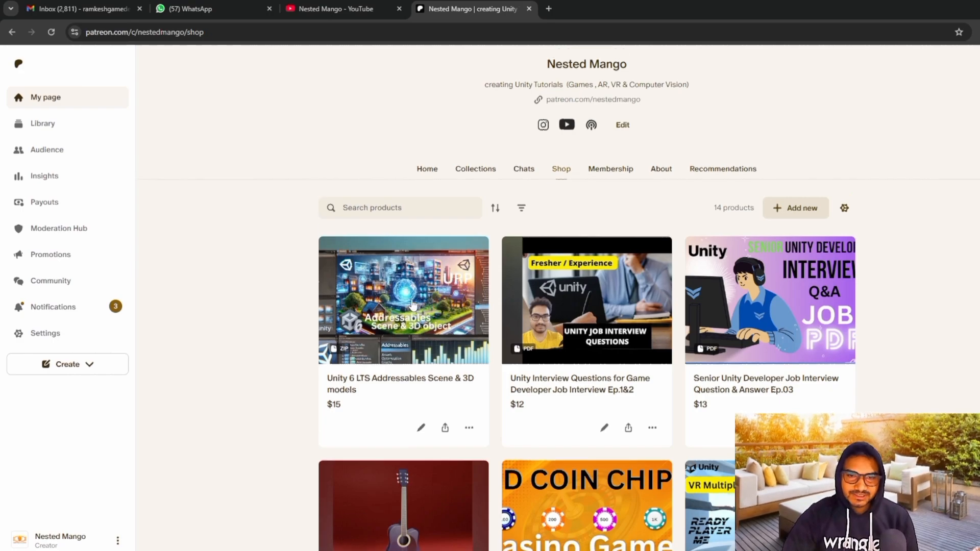
scroll("down", 3)
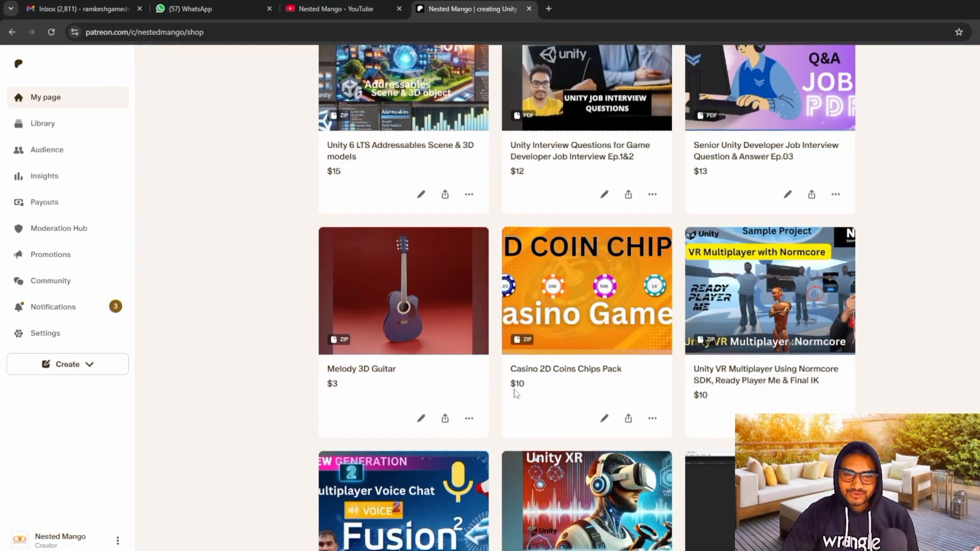
scroll("down", 3)
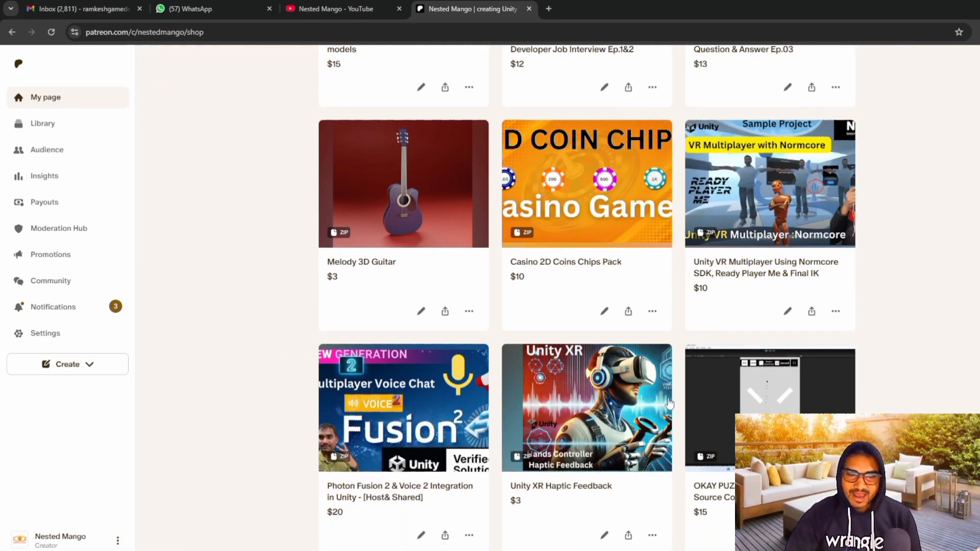
mouse_move(581, 321)
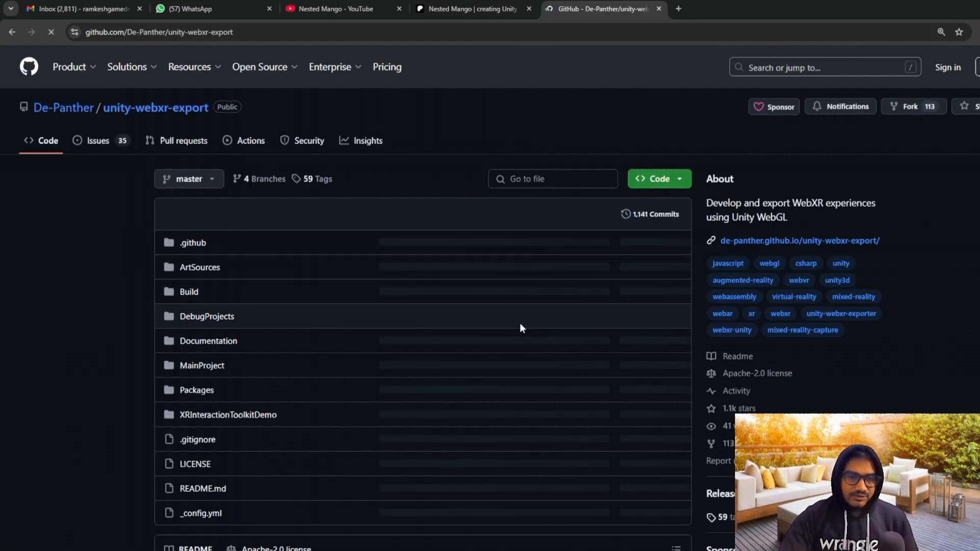
Step: From the README Downloads, open the WebXR Export and WebXR Interactions OpenUPM links in new tabs
scroll("down", 3)
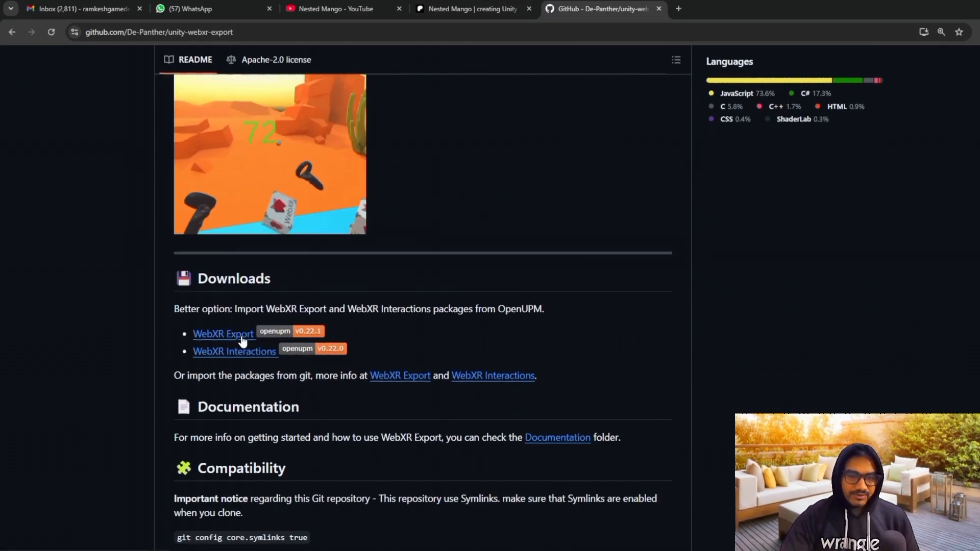
right_click(222, 332)
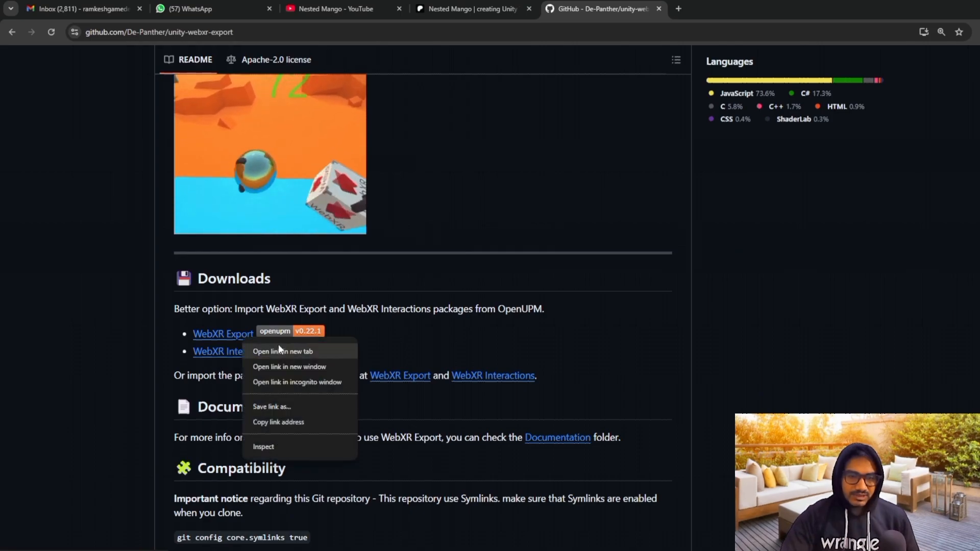
left_click(282, 350)
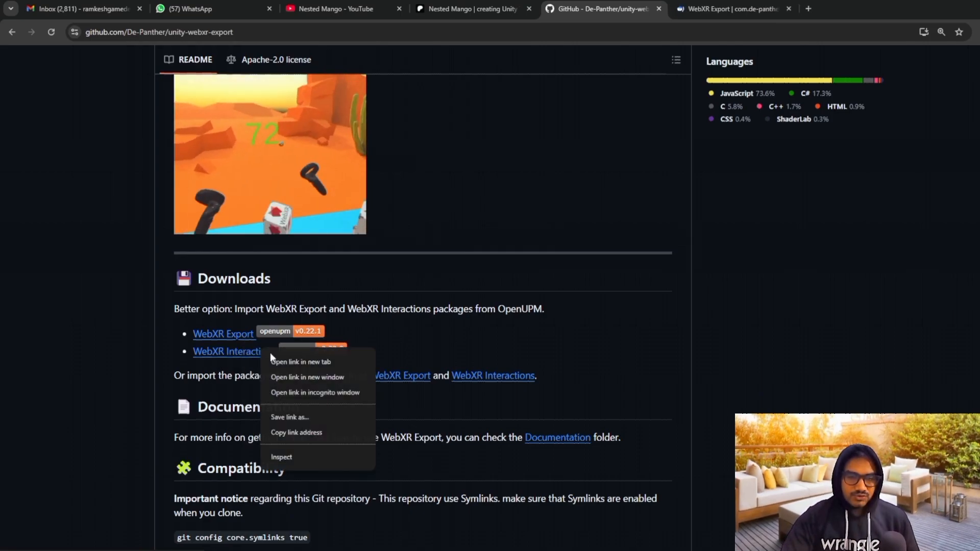
left_click(300, 361)
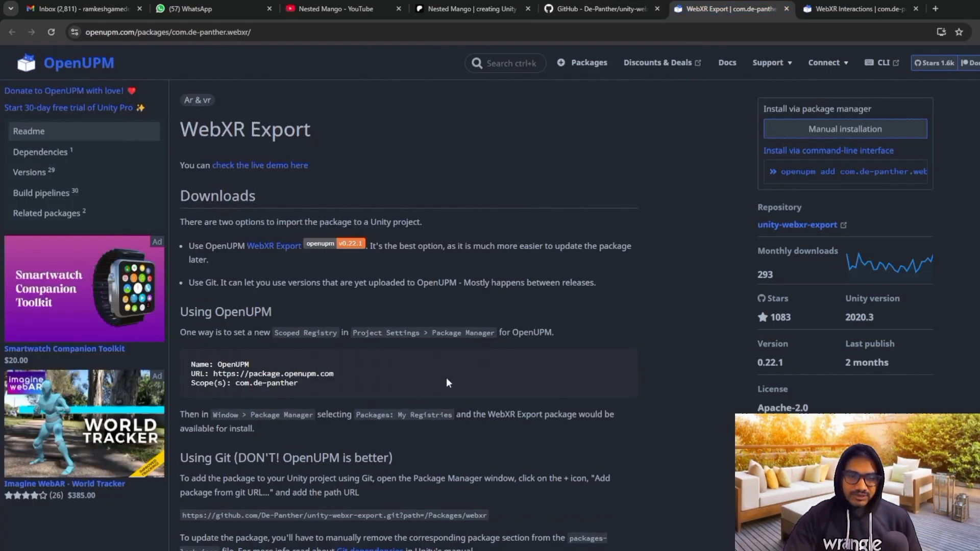
Step: Bring the WebXR Interactions OpenUPM page's 'Using Git' install URL into view
left_click(856, 9)
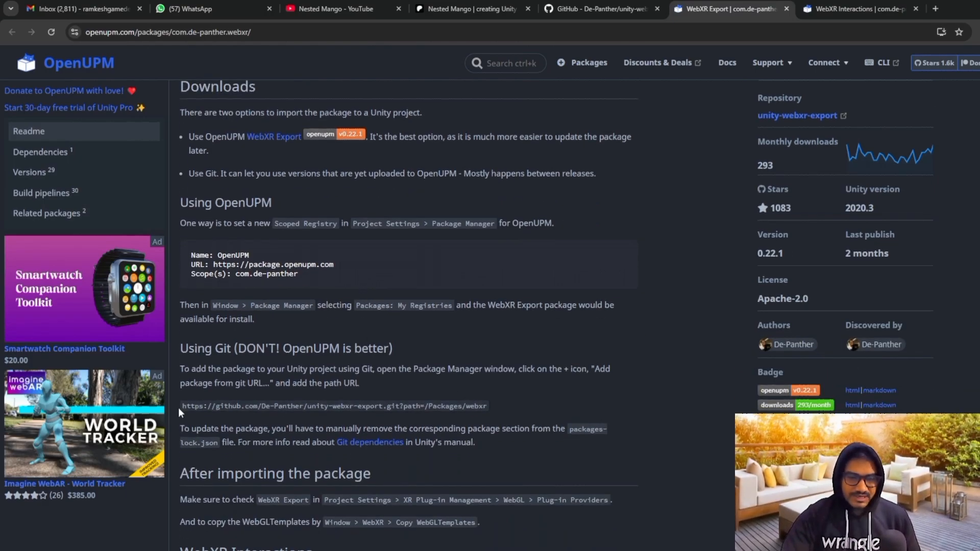
mouse_move(224, 418)
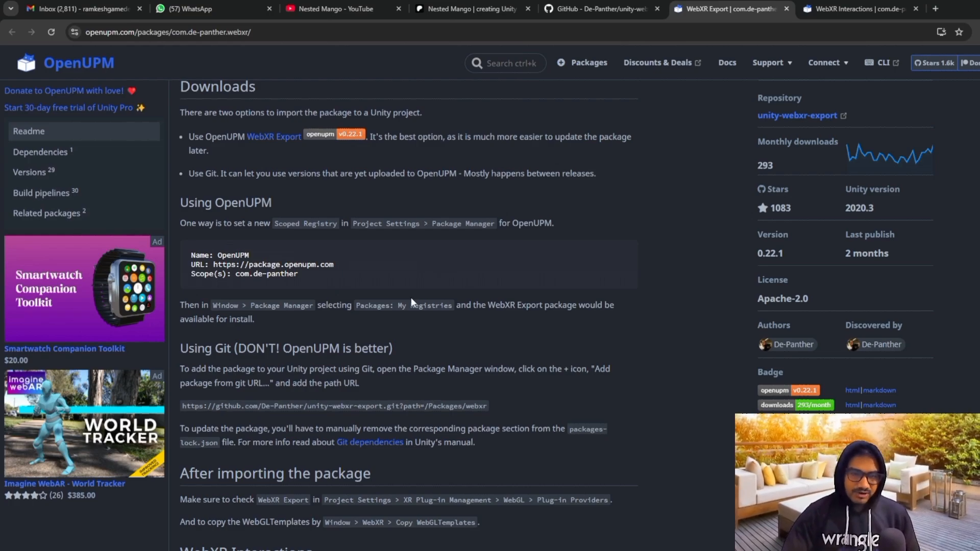
mouse_move(244, 289)
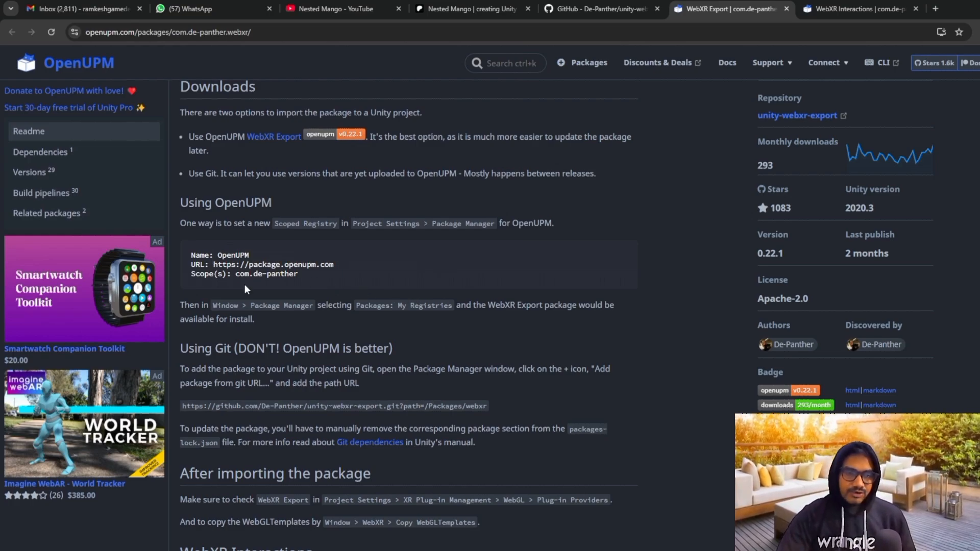
mouse_move(342, 299)
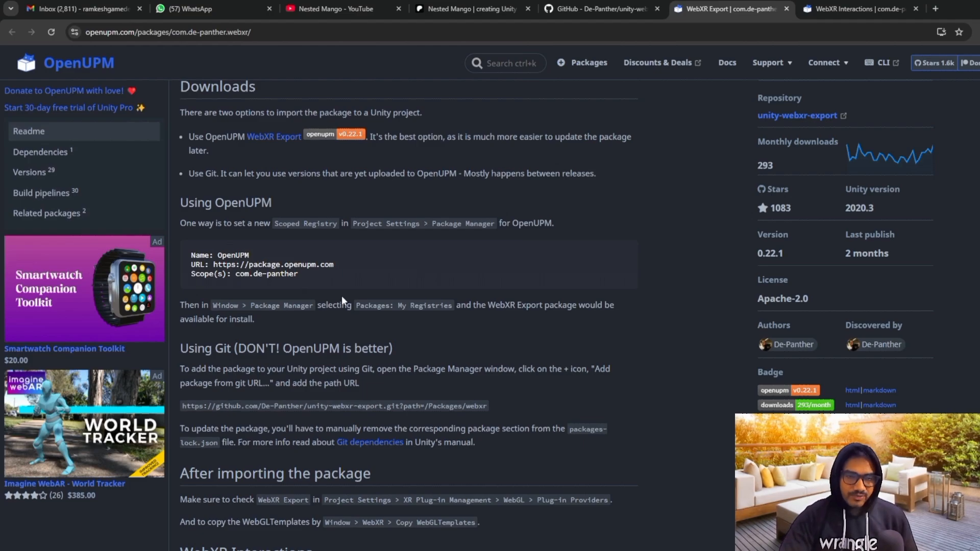
mouse_move(237, 354)
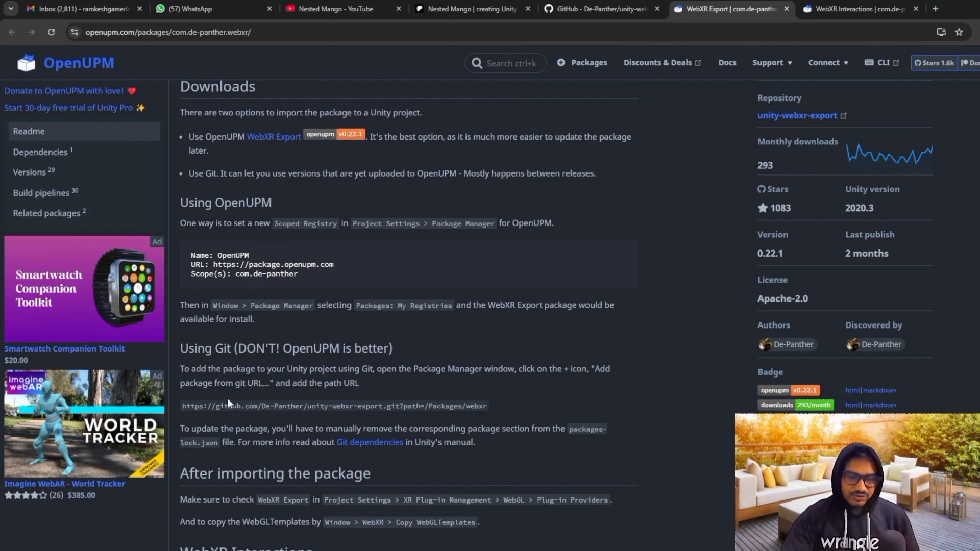
mouse_move(330, 425)
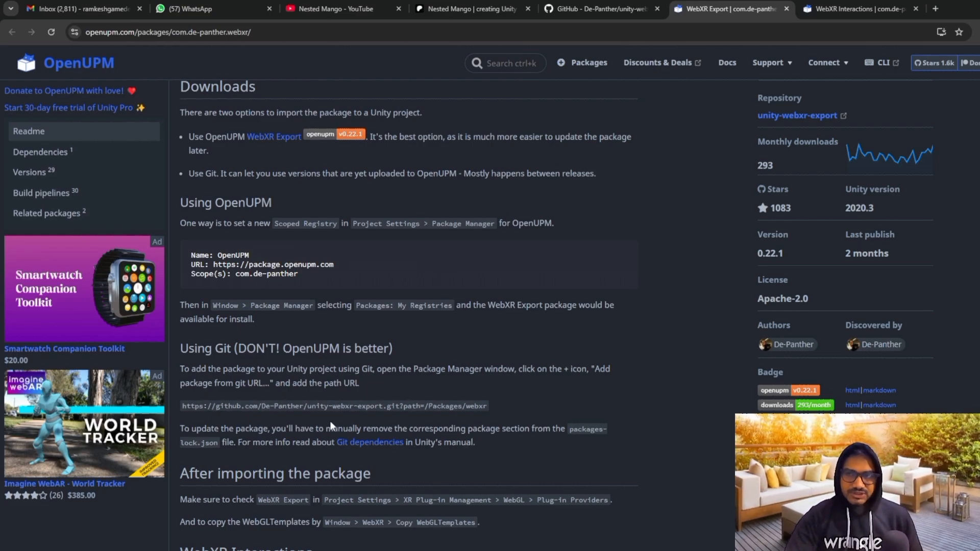
left_click(860, 8)
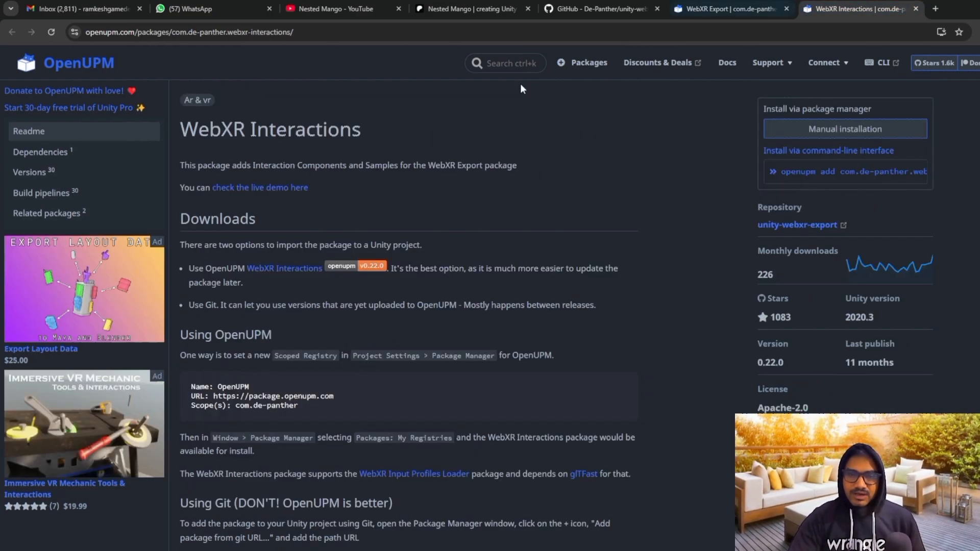
scroll("down", 3)
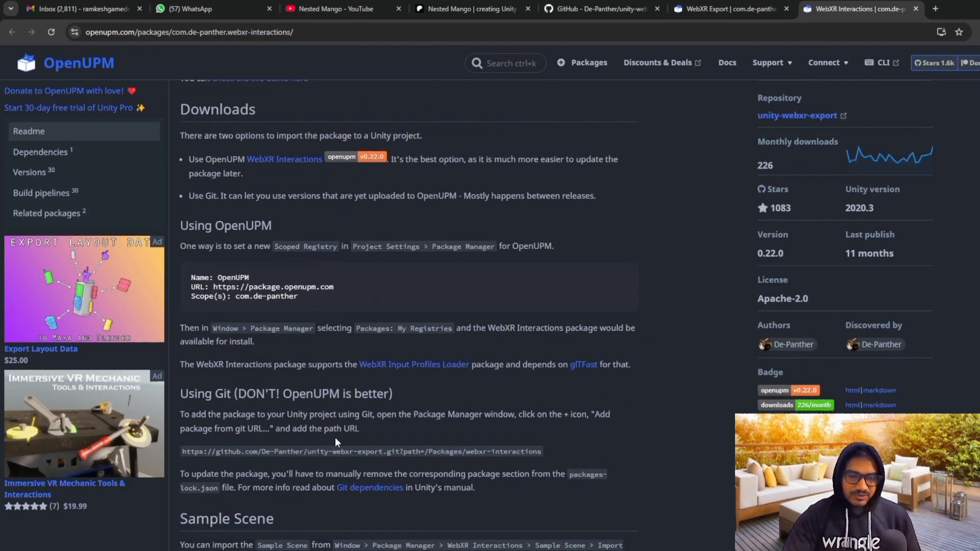
scroll("down", 3)
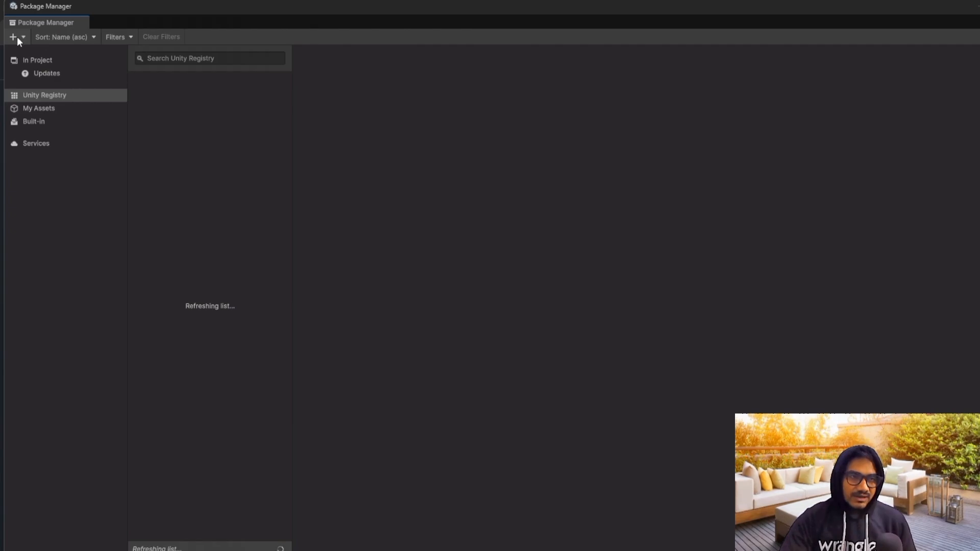
Step: Start adding a package via Package Manager's + menu, then return to the WebXR Interactions page
left_click(13, 37)
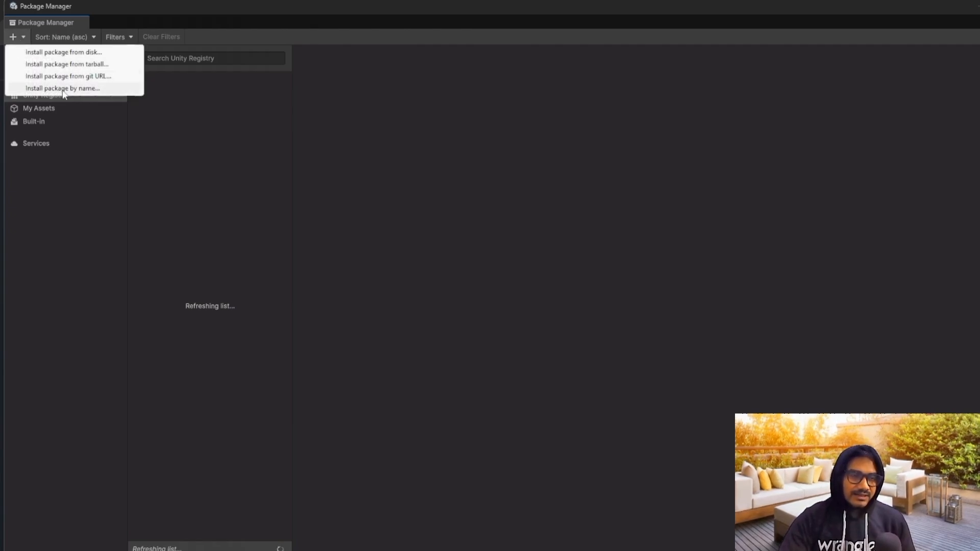
left_click(67, 75)
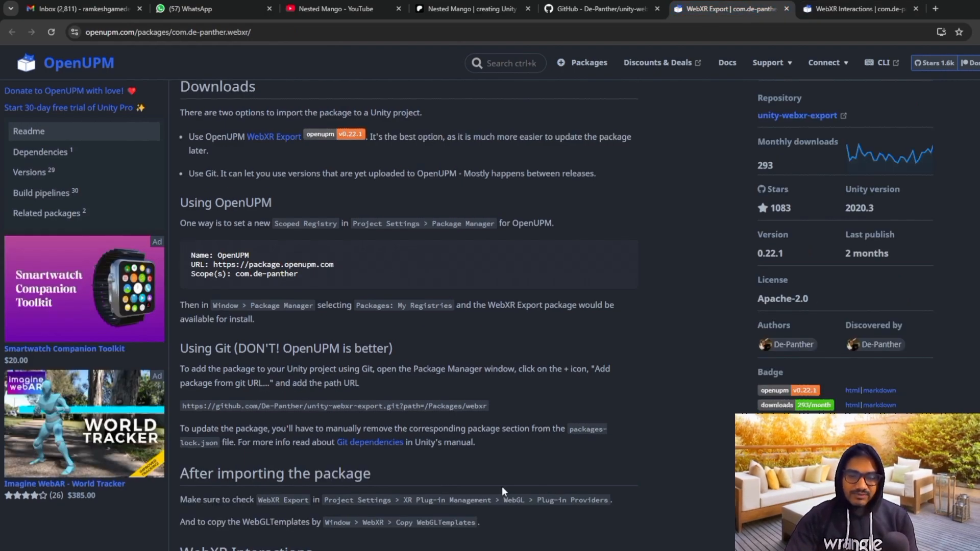
left_click(857, 9)
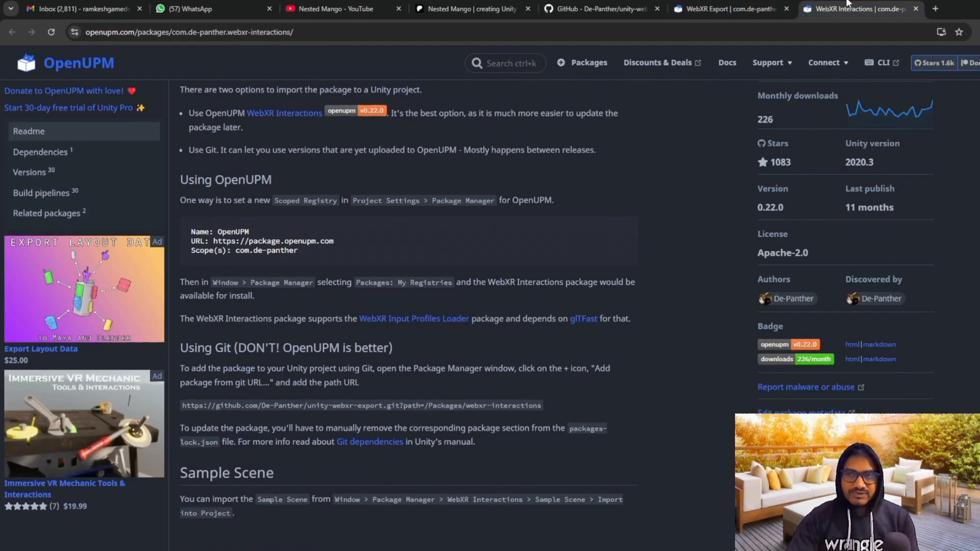
mouse_move(556, 411)
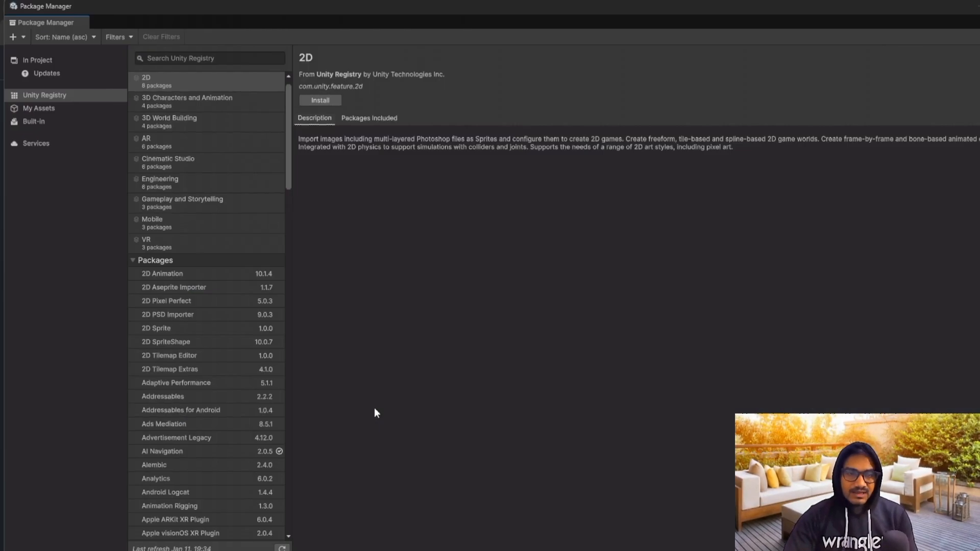
mouse_move(177, 153)
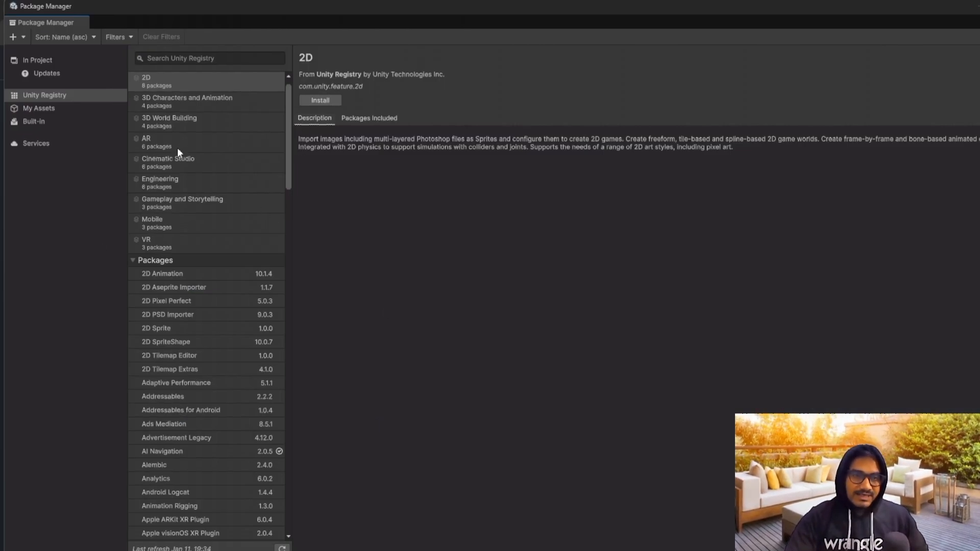
Step: Show the In Project packages and the WebXR Interactions package's Samples list
left_click(37, 60)
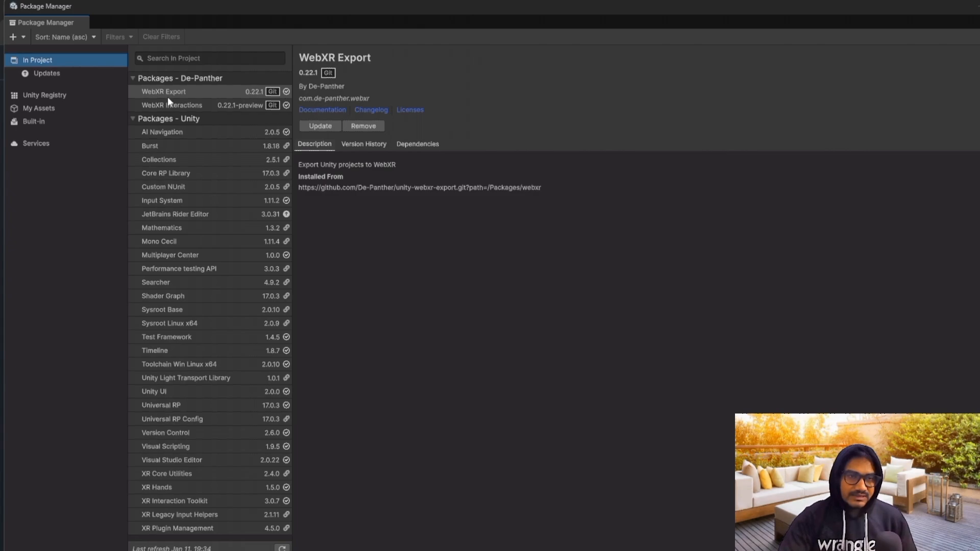
mouse_move(203, 109)
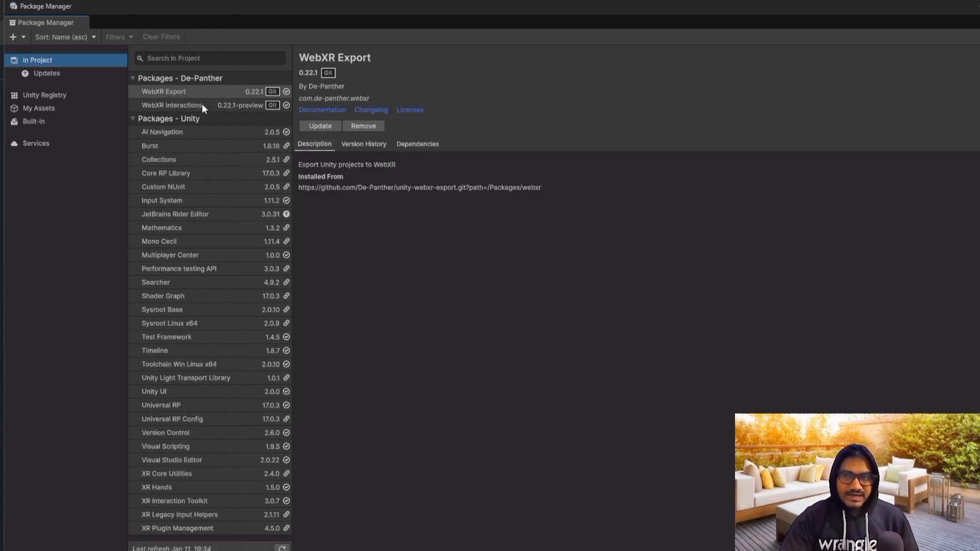
left_click(172, 104)
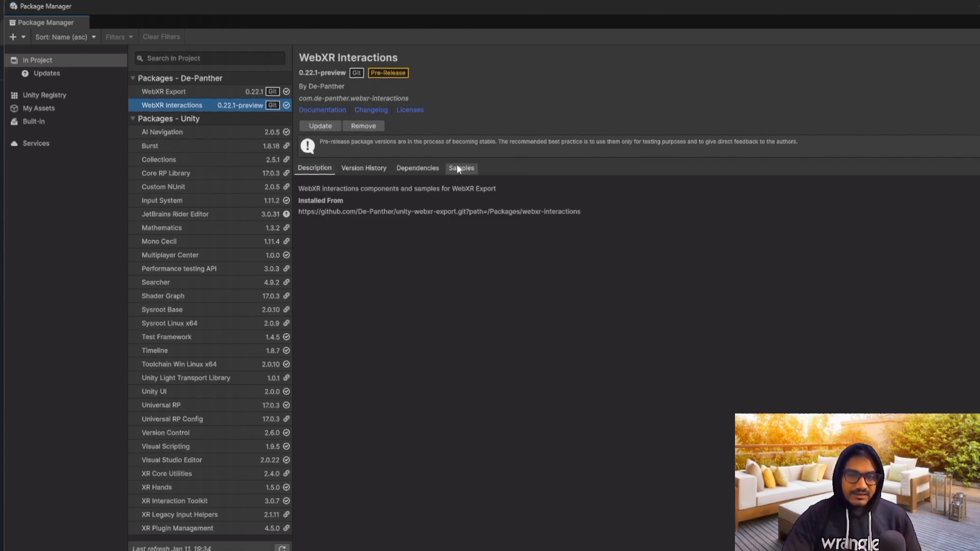
left_click(462, 168)
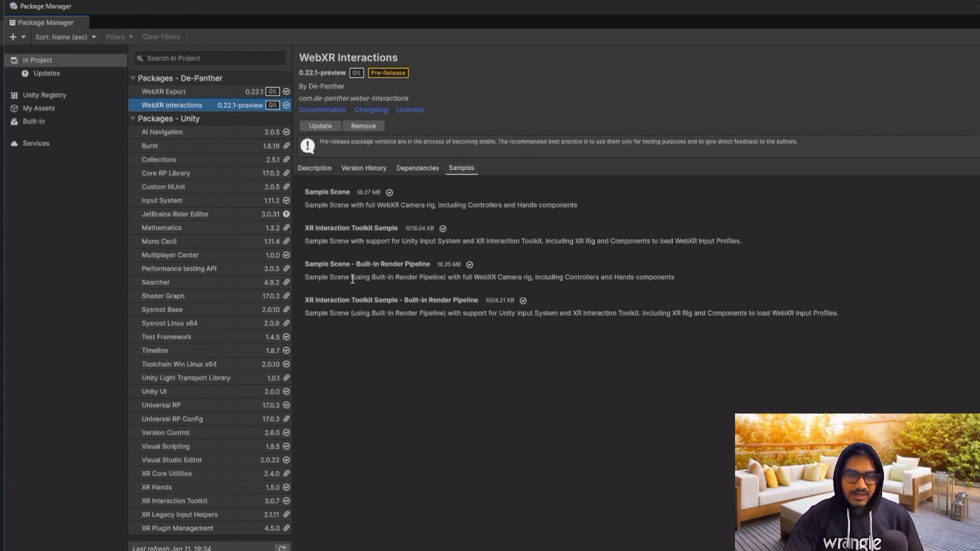
mouse_move(420, 241)
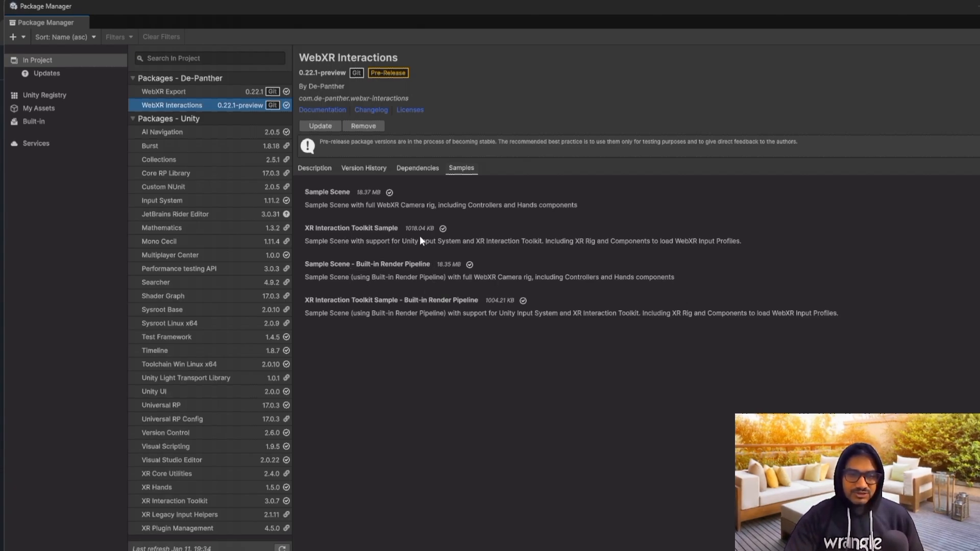
mouse_move(480, 164)
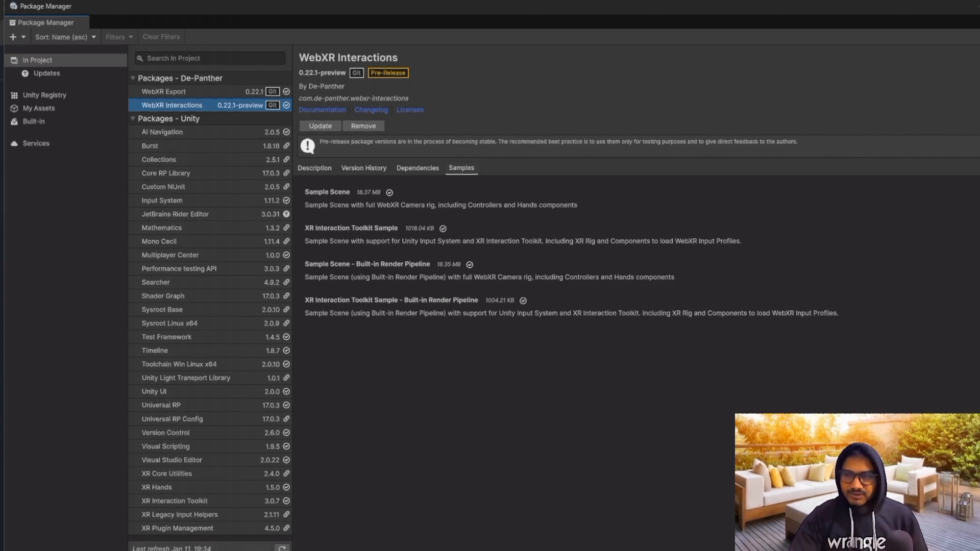
mouse_move(847, 26)
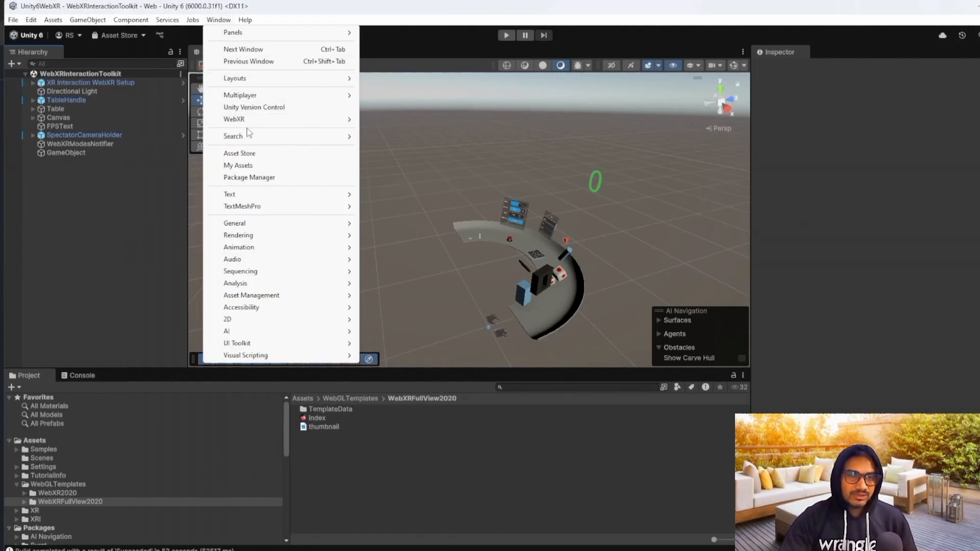
mouse_move(234, 119)
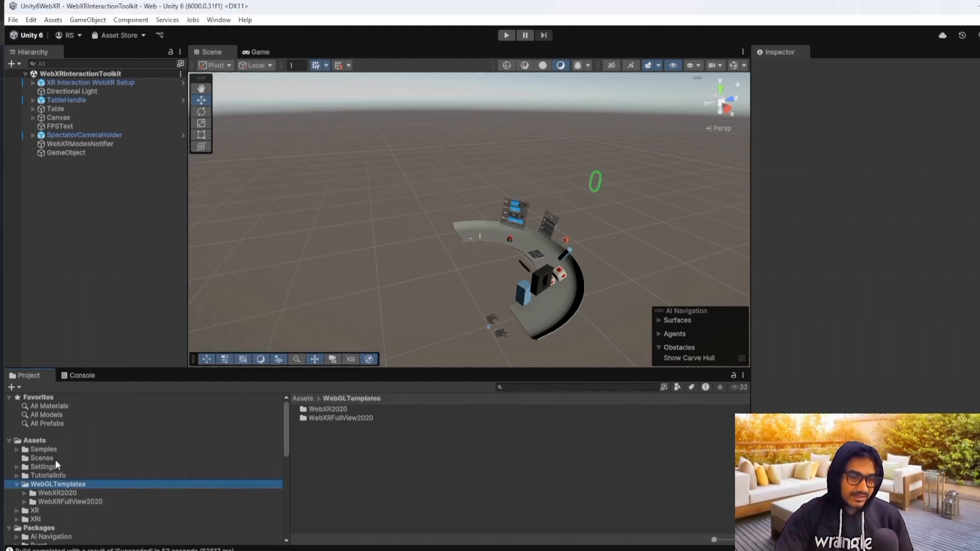
Step: Browse Assets > Samples > WebXR Interactions to the 0.22.1-preview folder
left_click(43, 449)
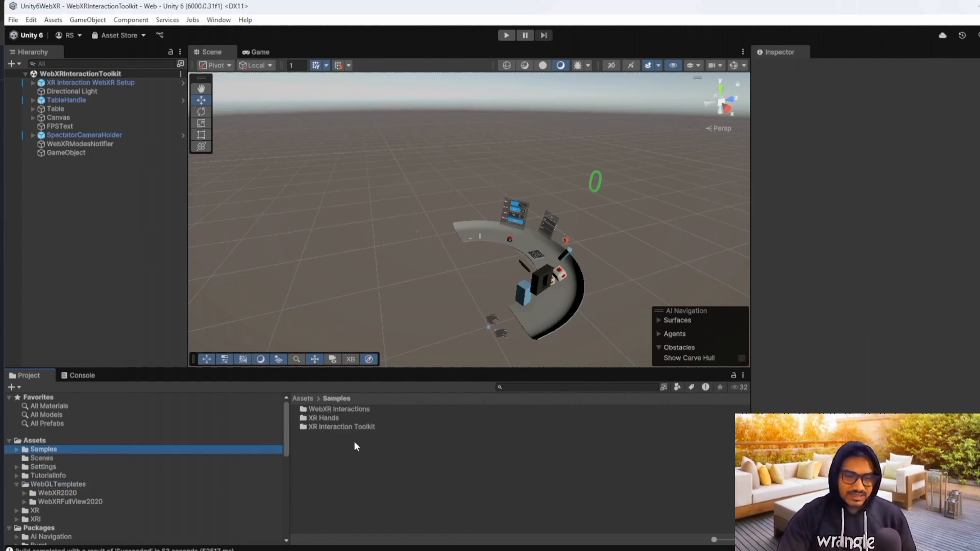
left_click(339, 409)
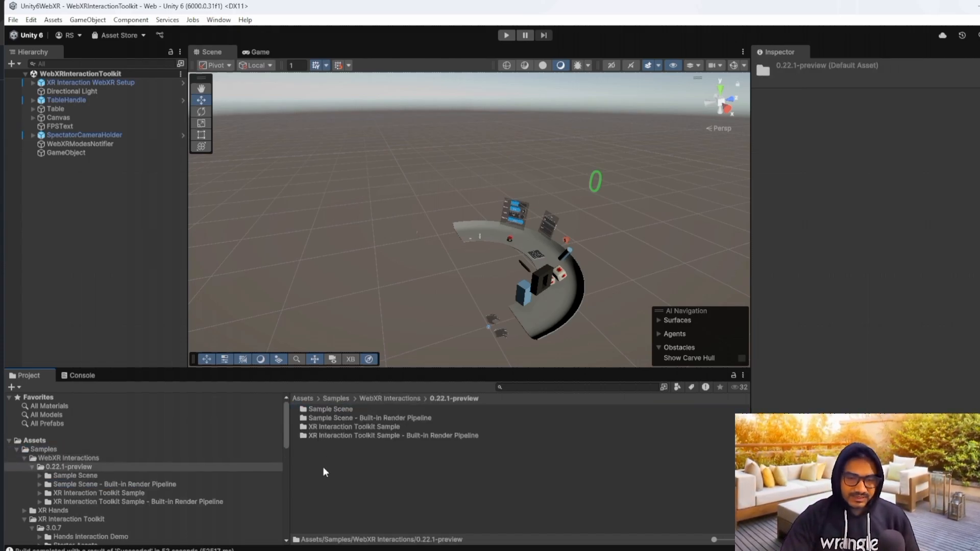
mouse_move(325, 420)
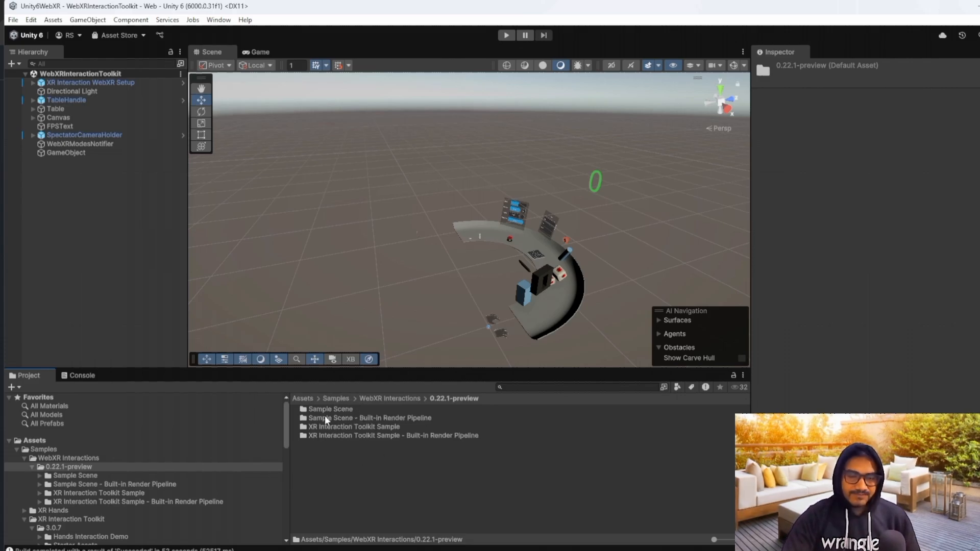
mouse_move(383, 409)
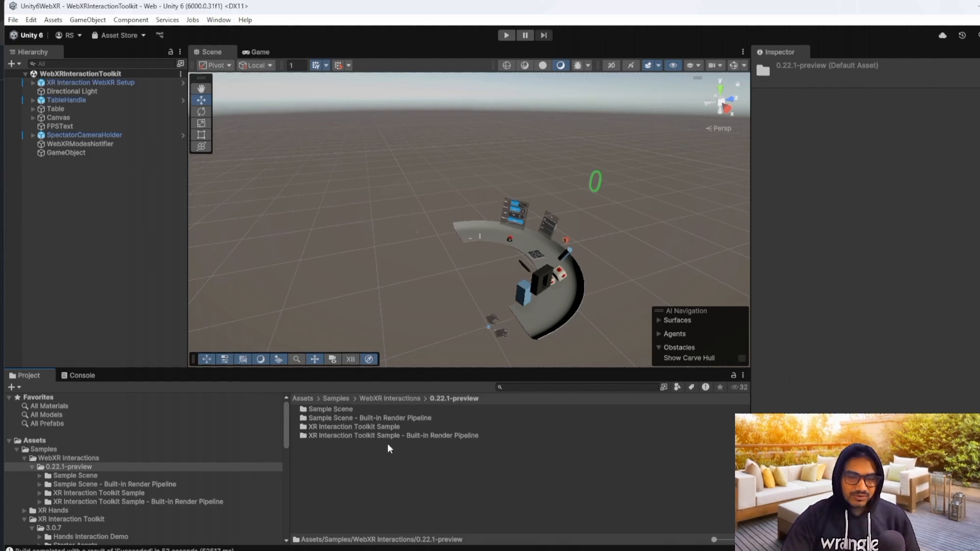
mouse_move(413, 451)
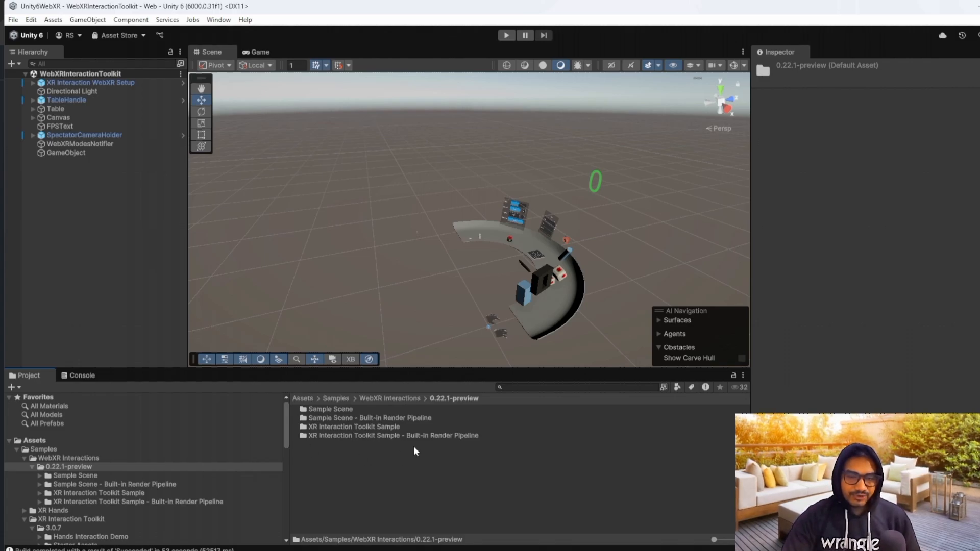
mouse_move(356, 431)
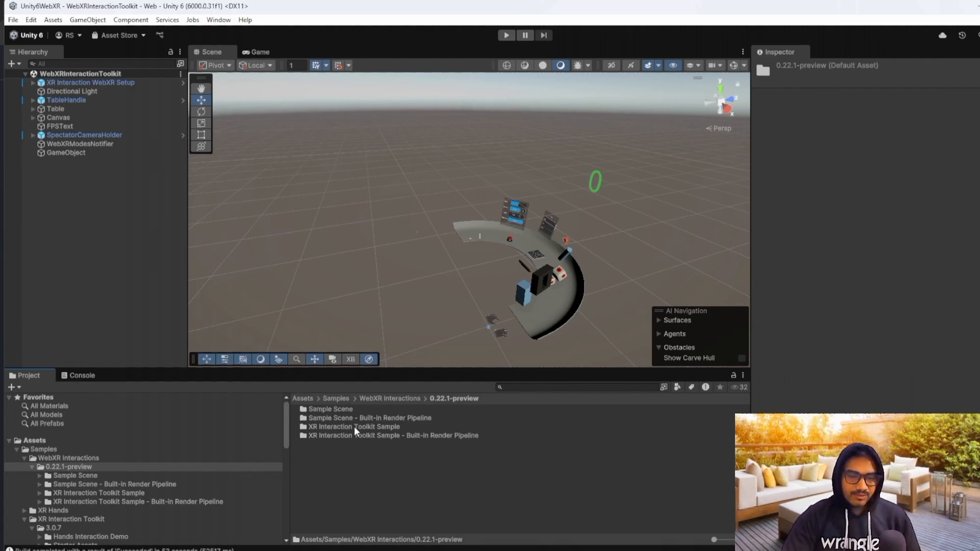
Step: Open the XR Interaction Toolkit Sample's Scenes, keep its scene in the build list, and show the Web profile
double_click(352, 427)
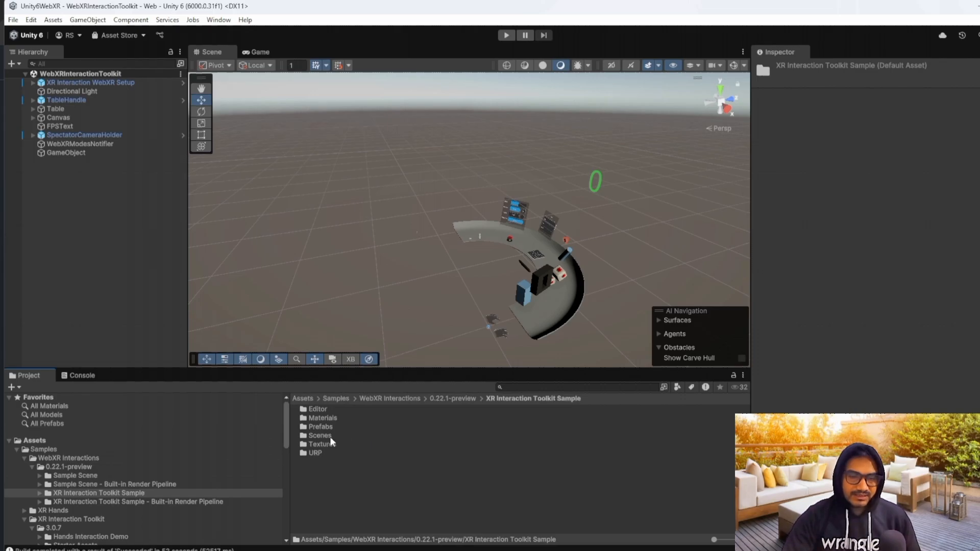
double_click(320, 435)
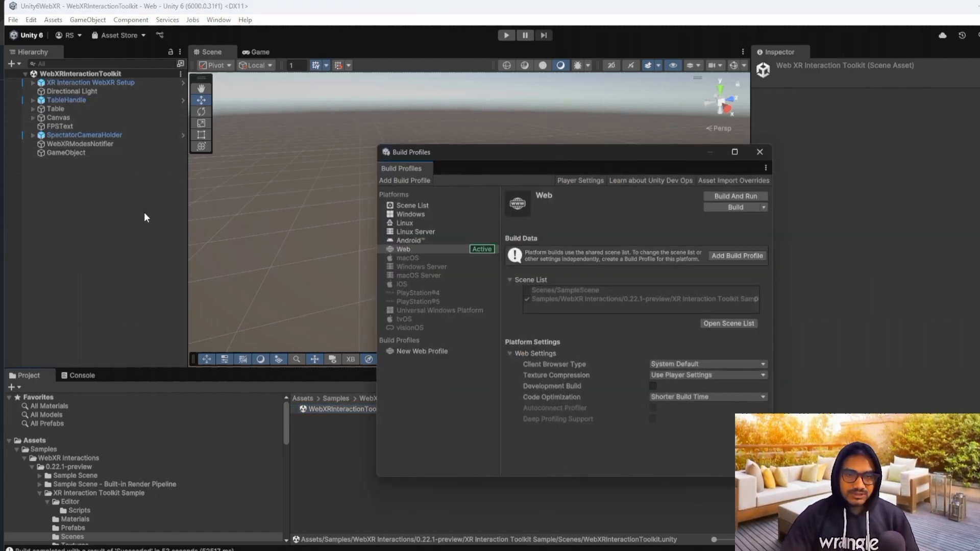
left_click(412, 205)
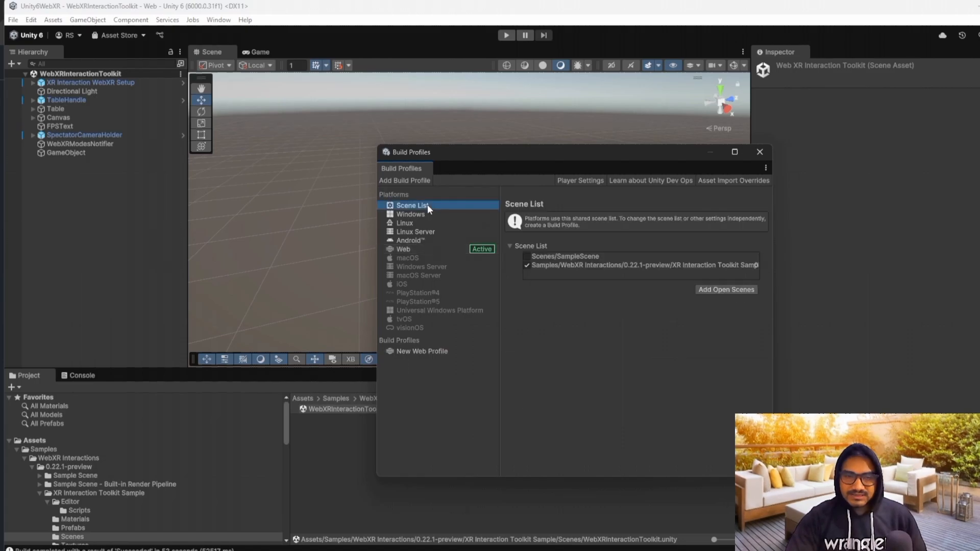
mouse_move(224, 171)
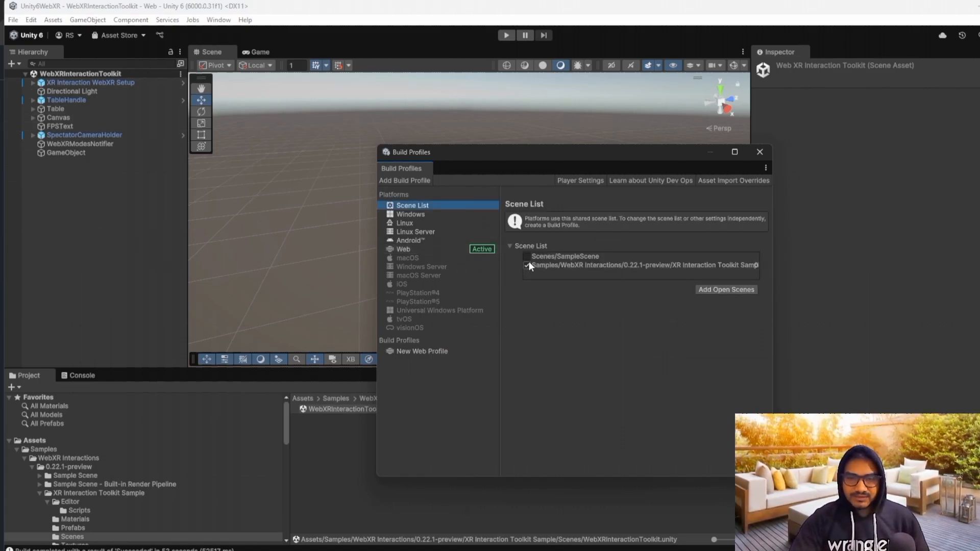
left_click(527, 266)
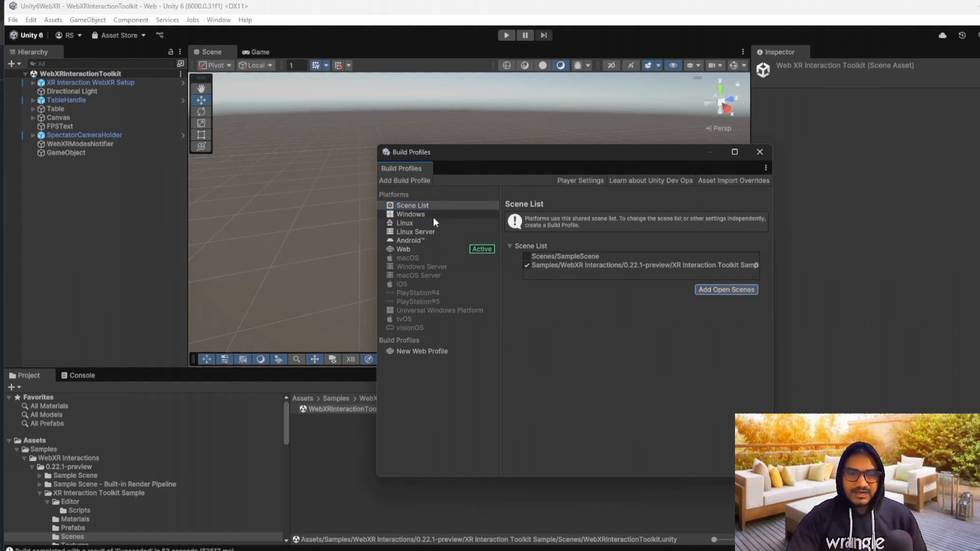
mouse_move(392, 261)
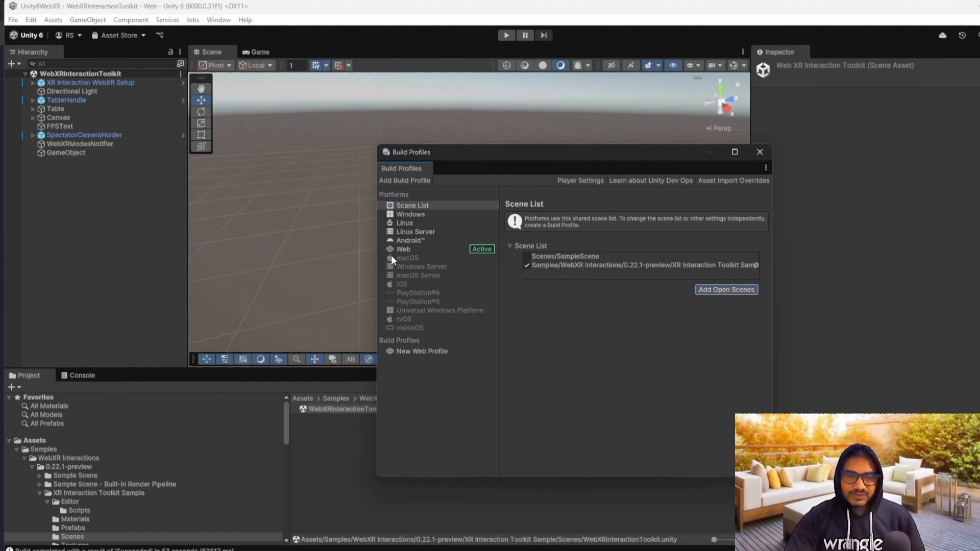
left_click(403, 249)
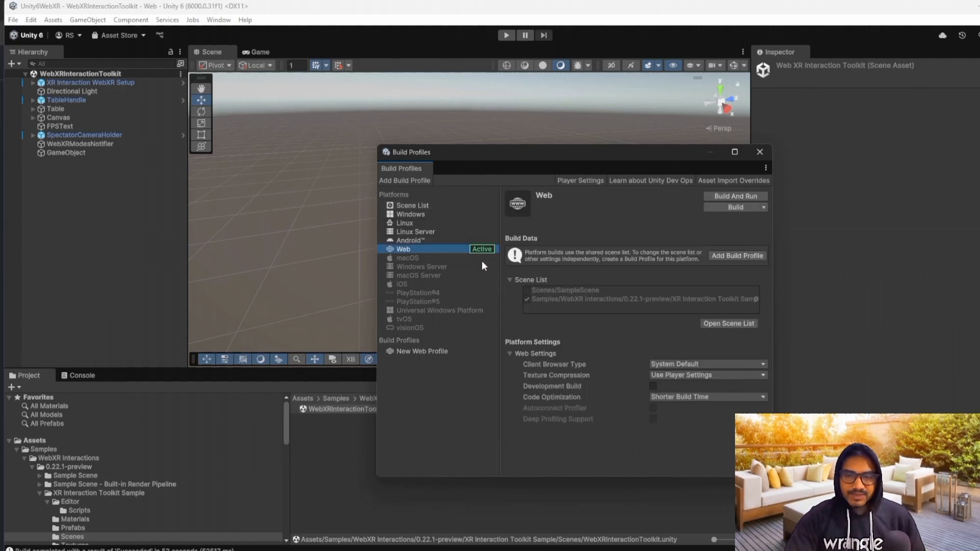
mouse_move(428, 253)
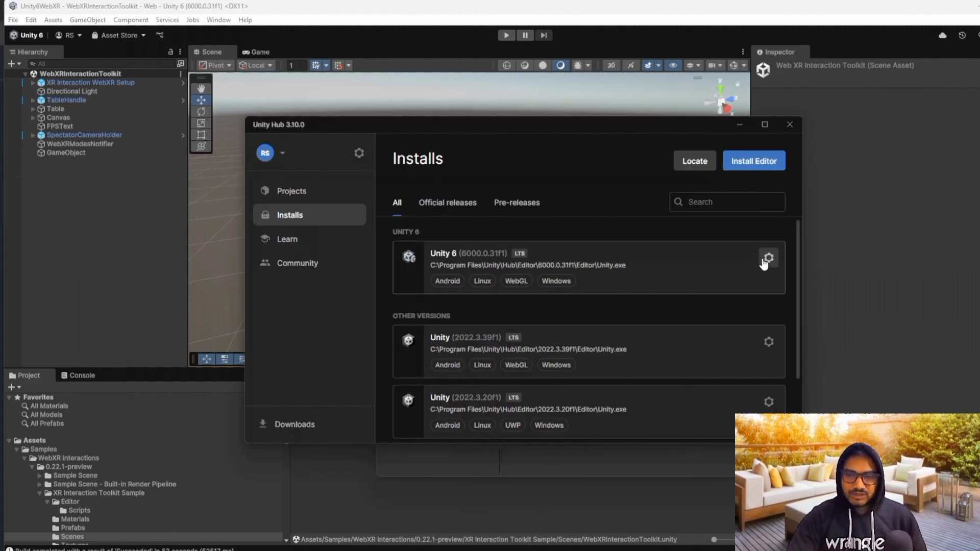
Step: Open the Unity 6 installation's gear options showing Add modules in Unity Hub
left_click(768, 257)
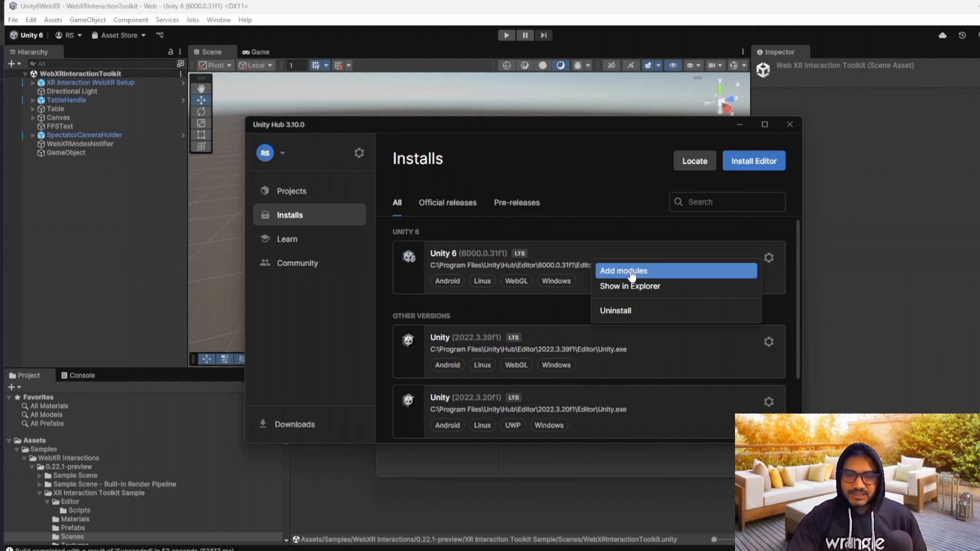
mouse_move(554, 288)
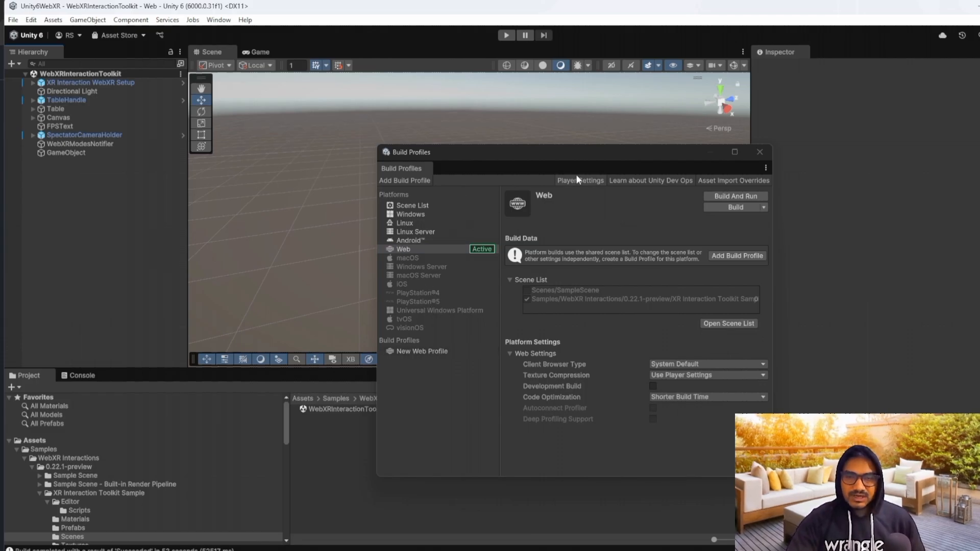
Step: Open Player Settings and expand Resolution and Presentation to show the WebXR WebGL templates
left_click(580, 180)
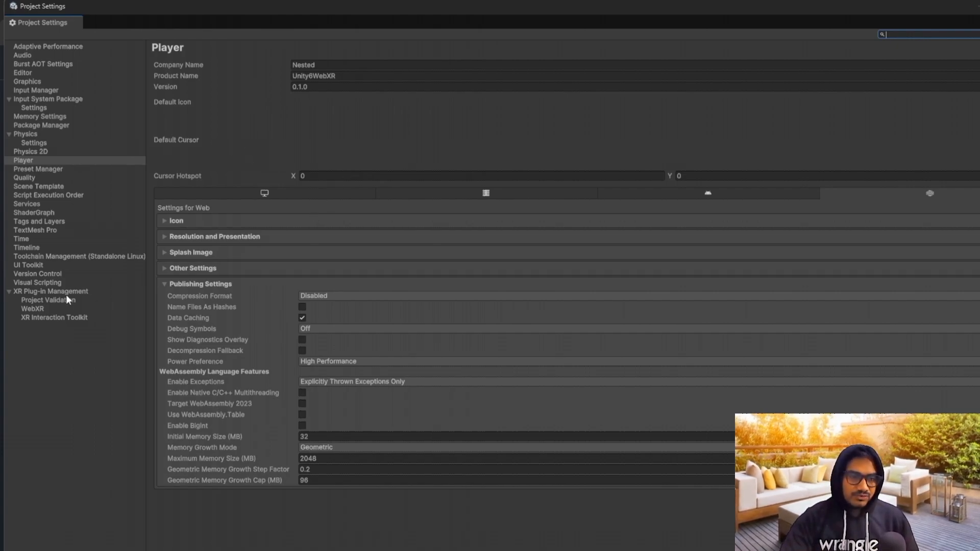
mouse_move(328, 232)
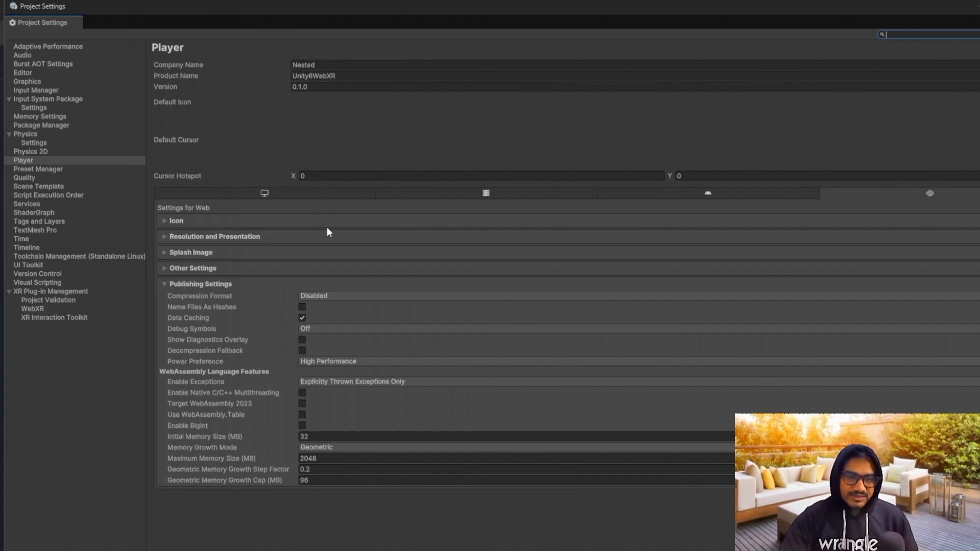
mouse_move(215, 236)
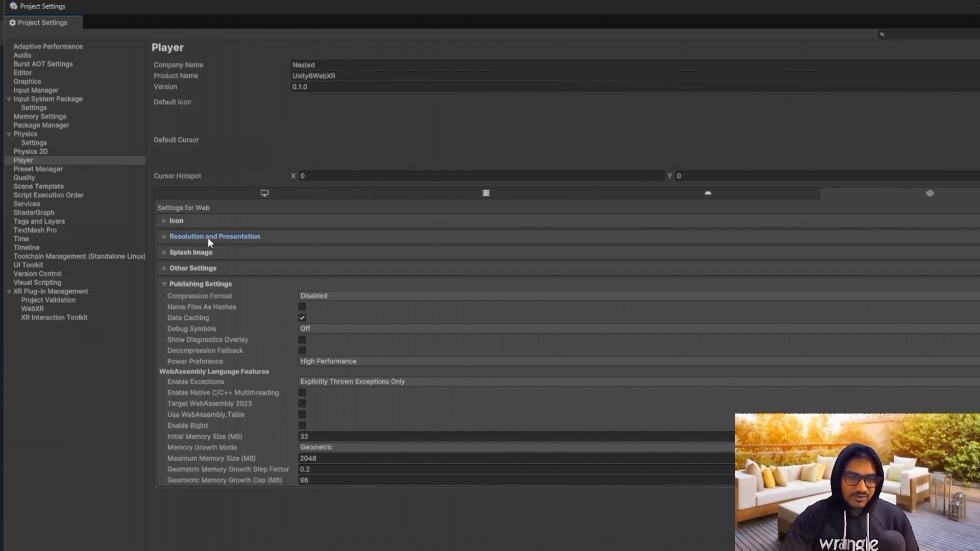
left_click(215, 236)
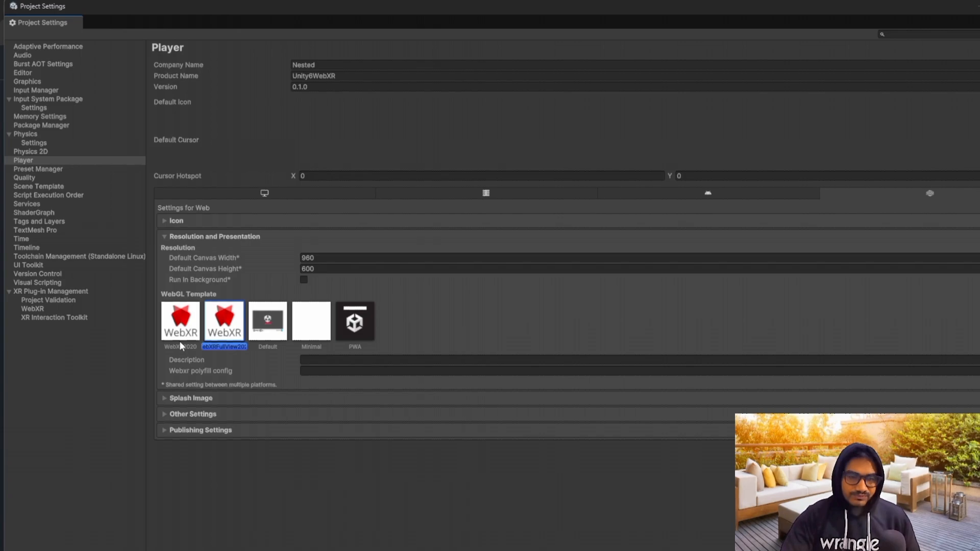
mouse_move(180, 347)
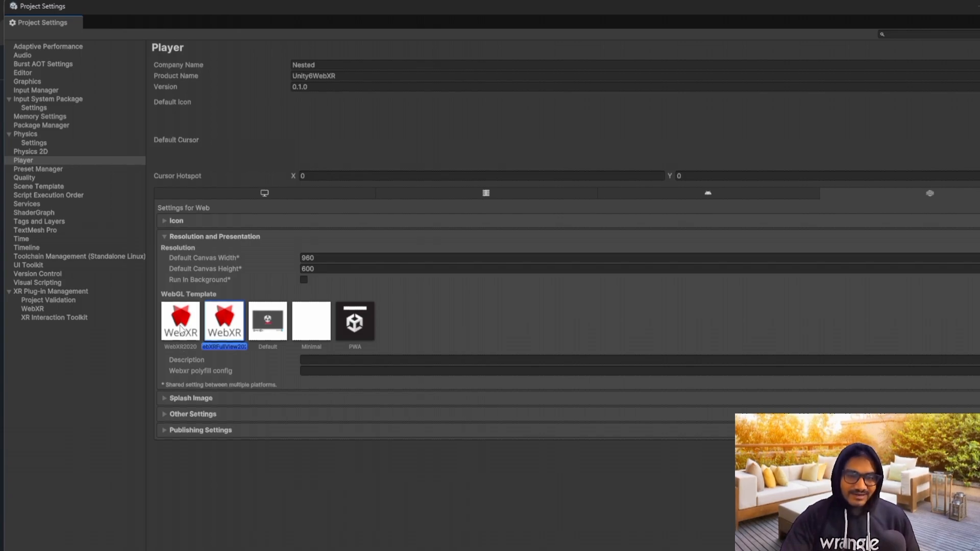
mouse_move(56, 282)
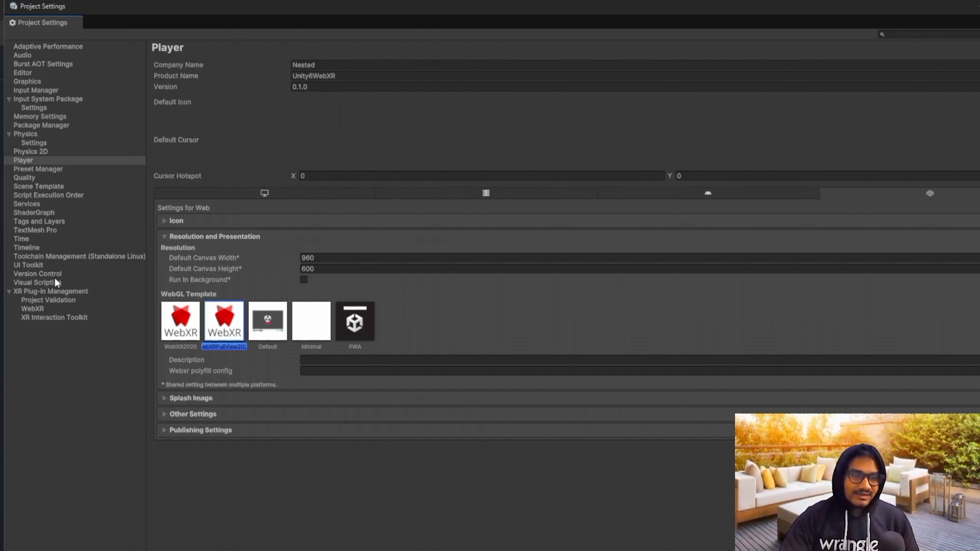
Step: Enable WebXR Export under Plug-in Providers in XR Plug-in Management, then check Project Validation shows zero issues
left_click(51, 291)
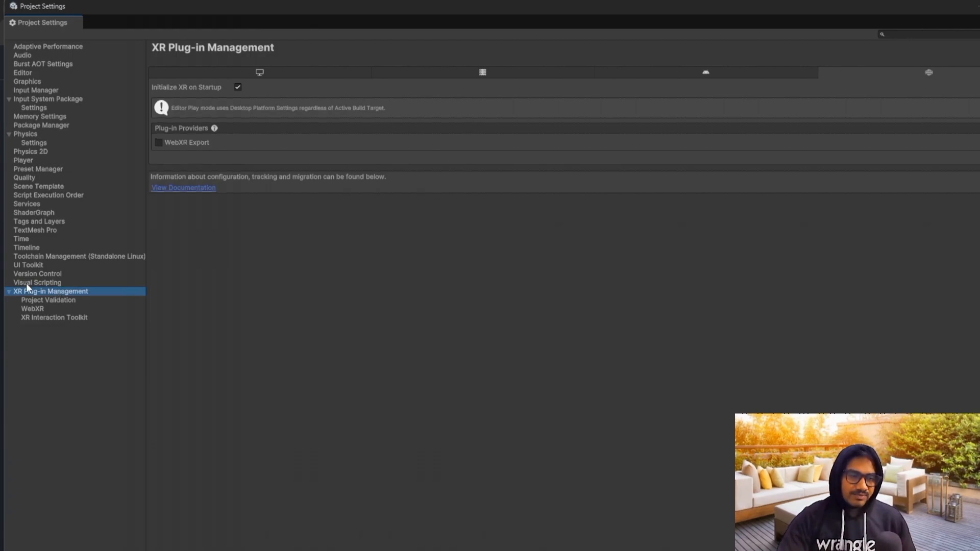
mouse_move(163, 183)
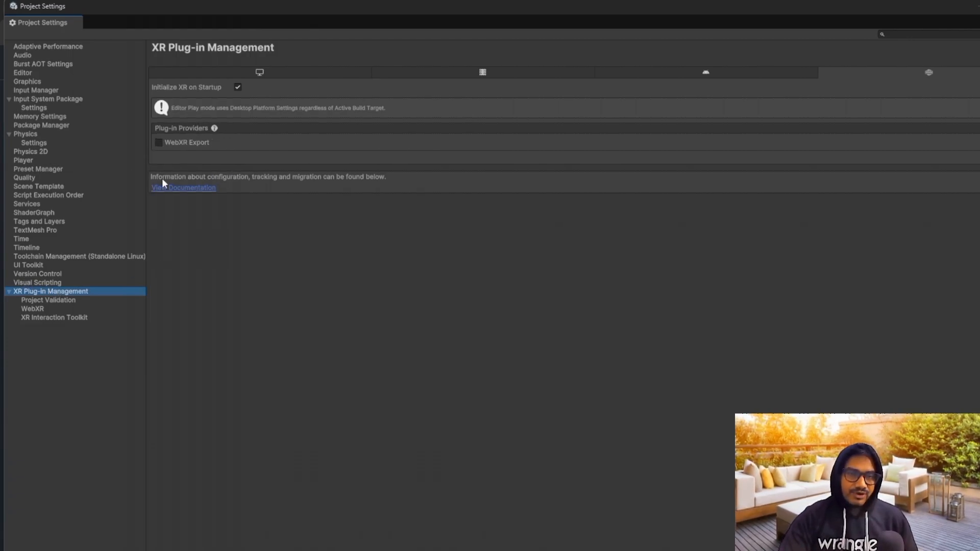
mouse_move(197, 166)
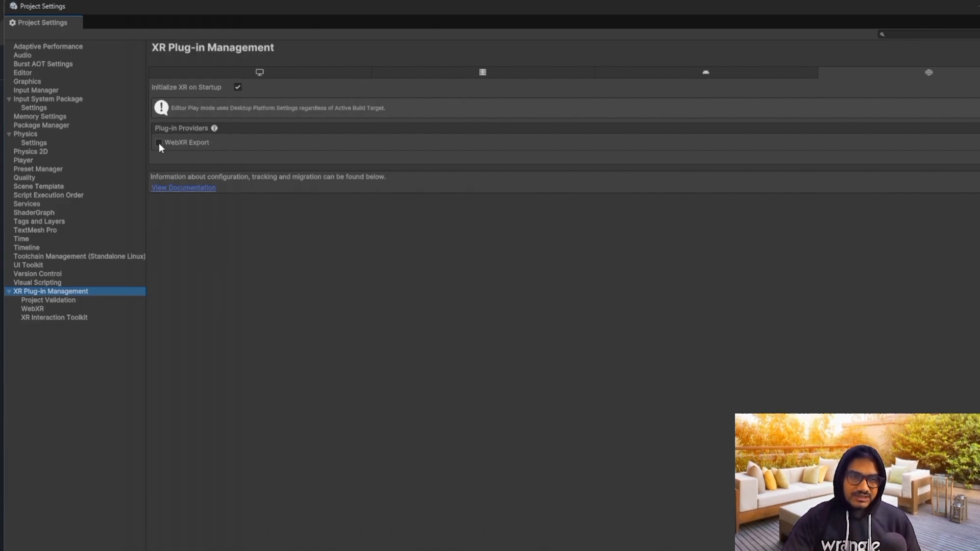
left_click(159, 142)
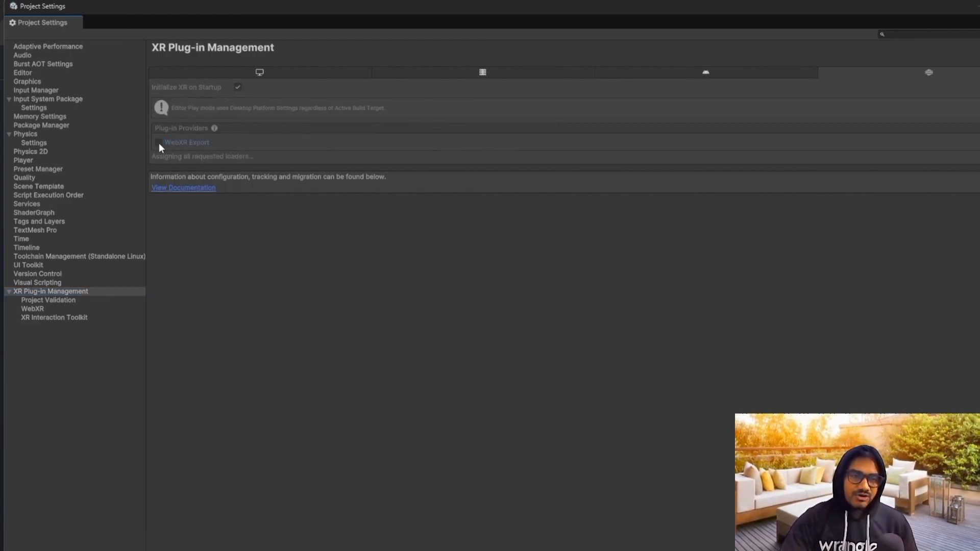
left_click(158, 142)
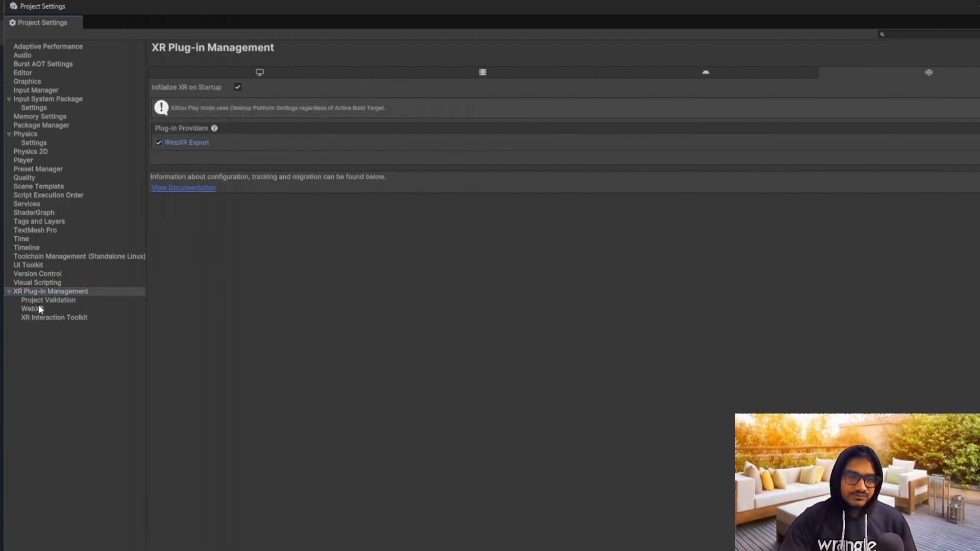
left_click(48, 299)
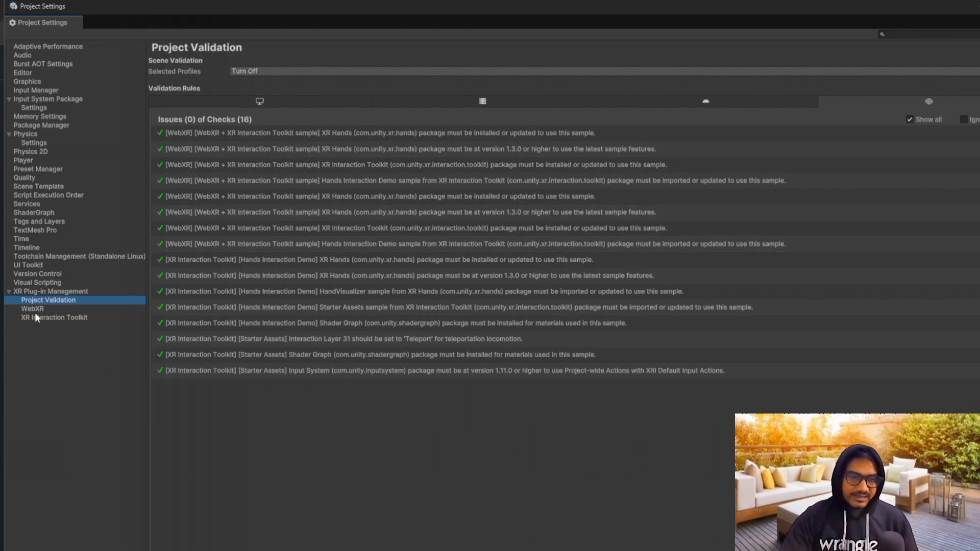
Step: Review the WebXR and XR Interaction Toolkit setting pages, then return to the Web build profile
left_click(32, 308)
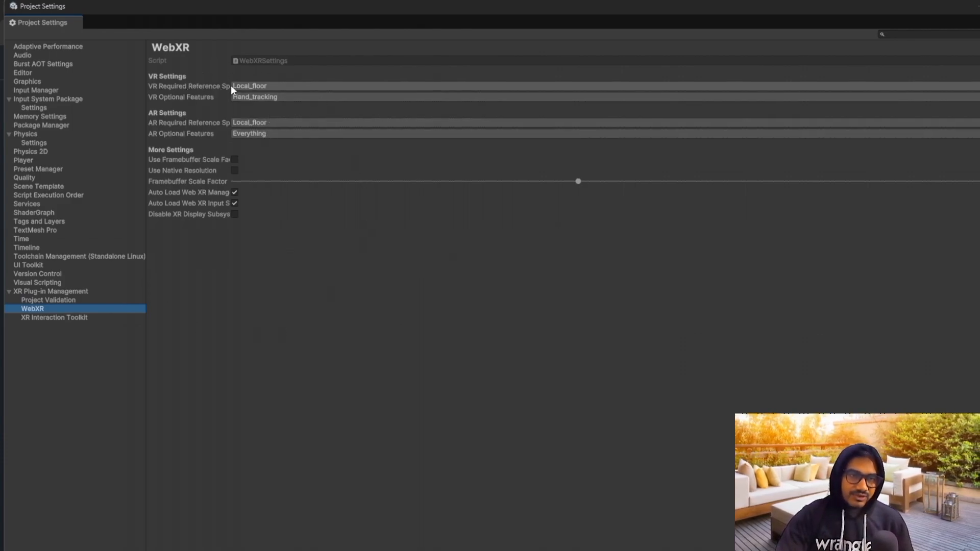
mouse_move(85, 330)
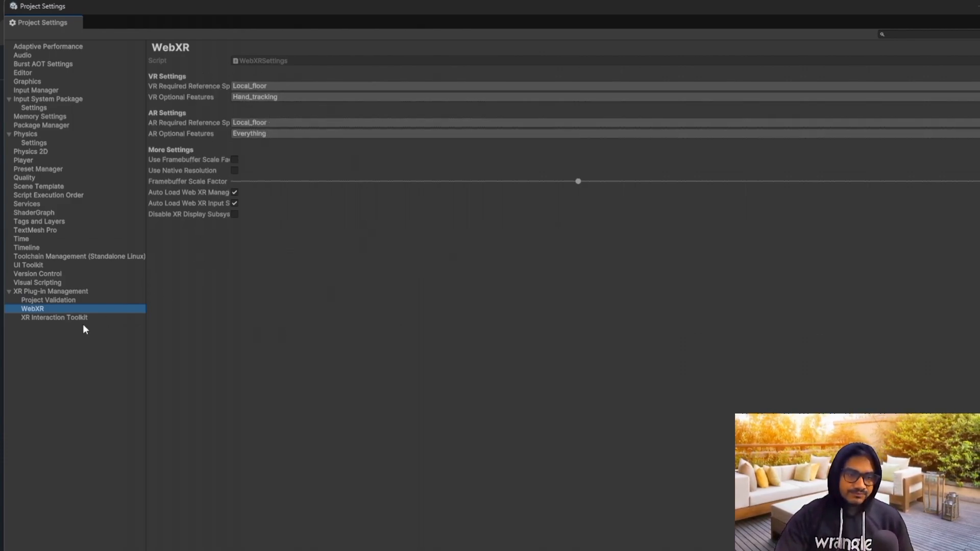
left_click(54, 317)
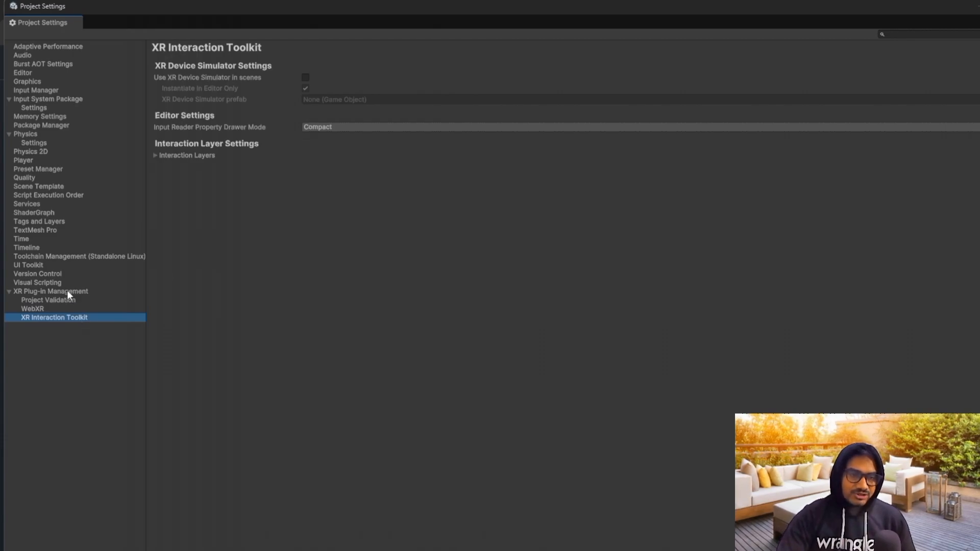
left_click(51, 291)
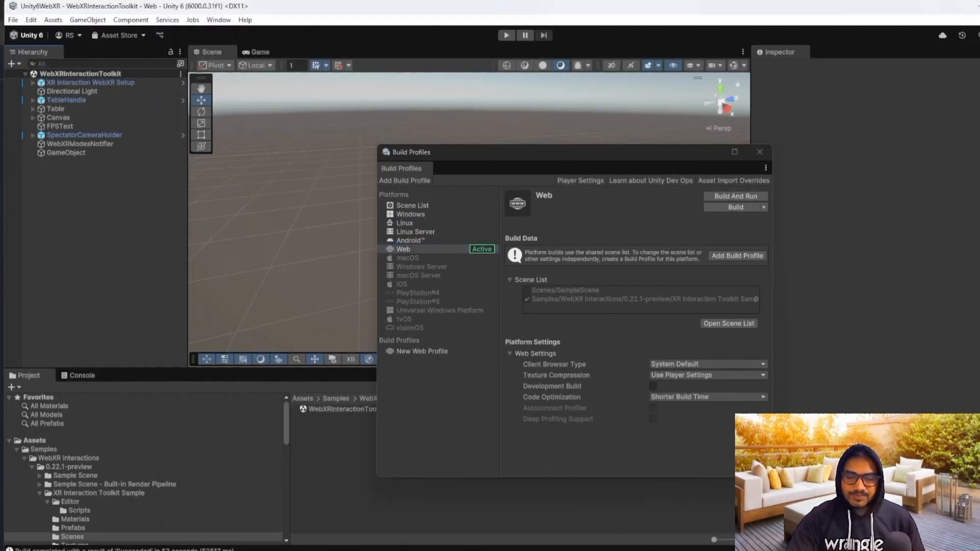
left_click(735, 196)
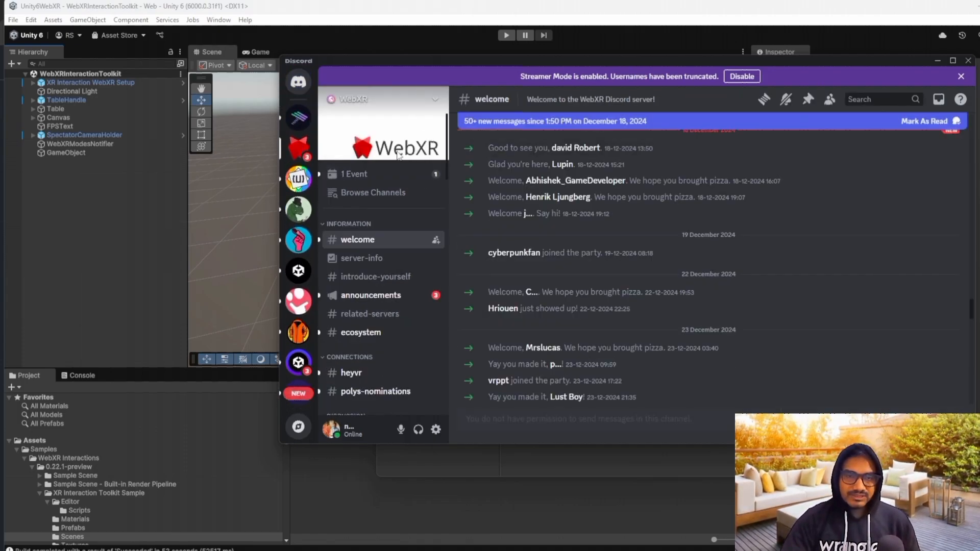
Step: Scroll through the WebXR server's #unity channel discussion on black-screen issues
scroll("down", 3)
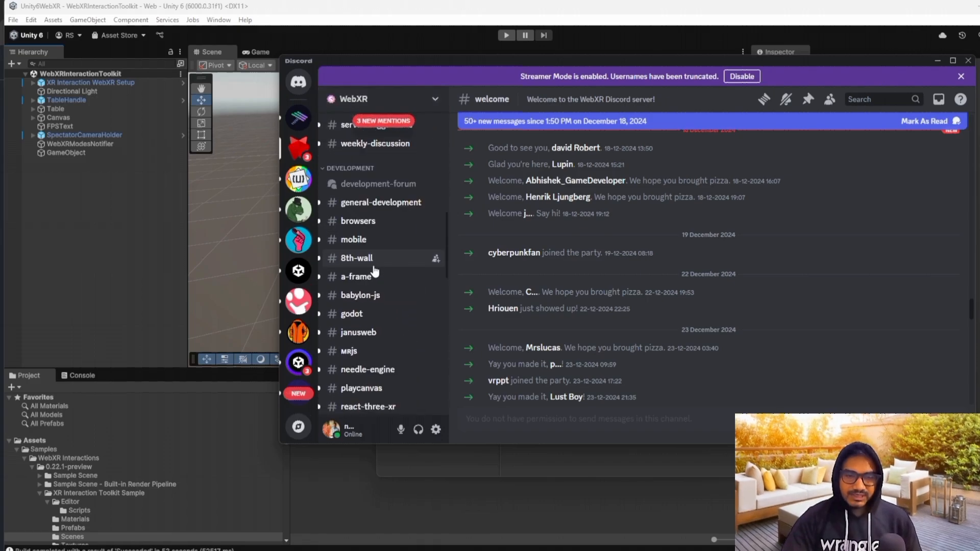
scroll("down", 3)
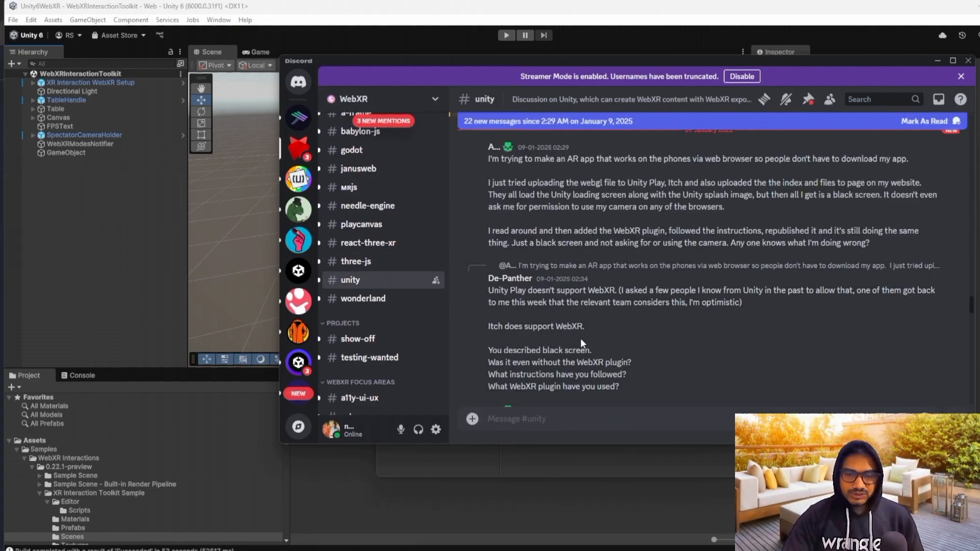
scroll("down", 3)
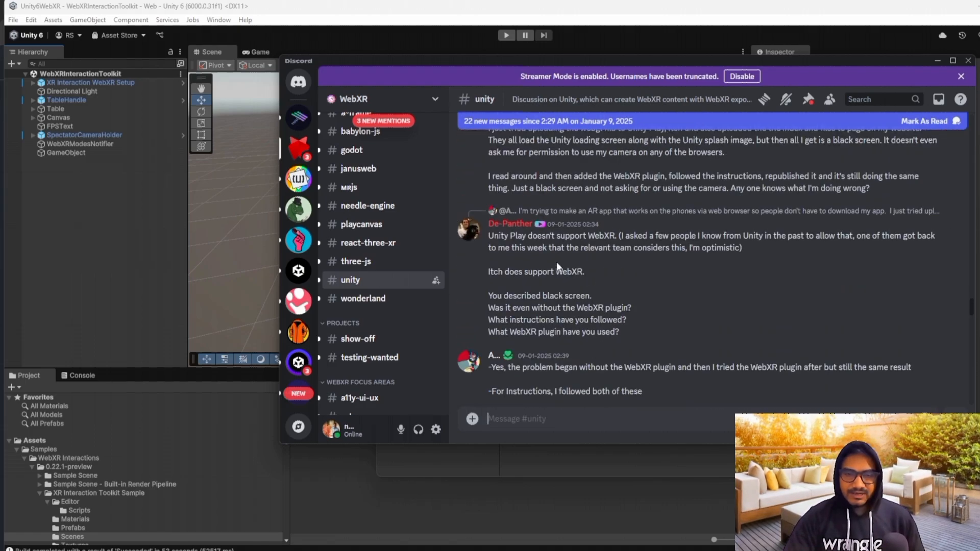
scroll("down", 3)
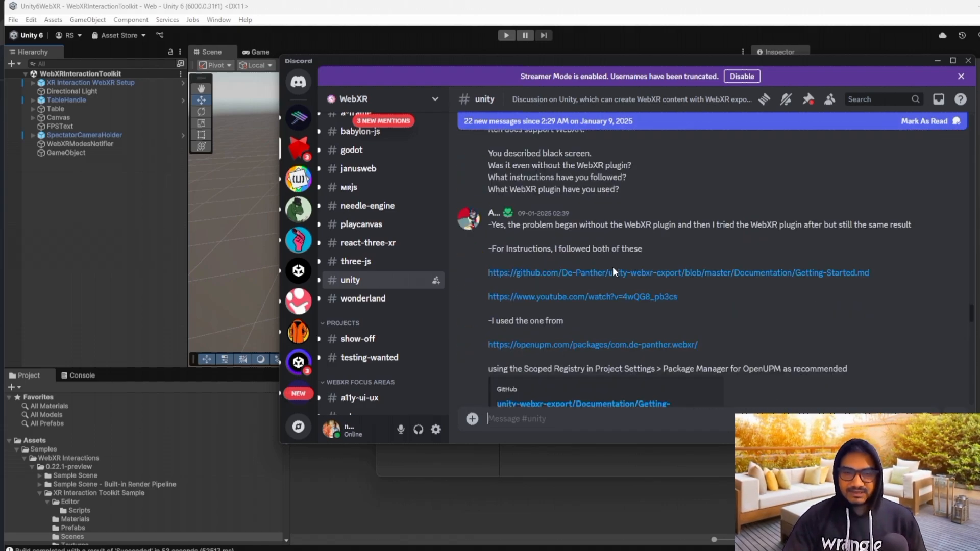
scroll("down", 3)
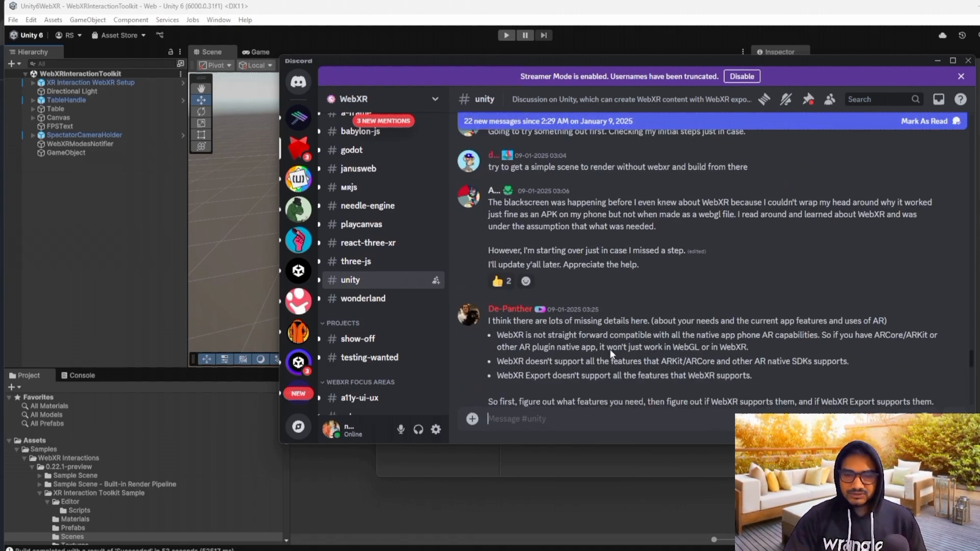
scroll("down", 3)
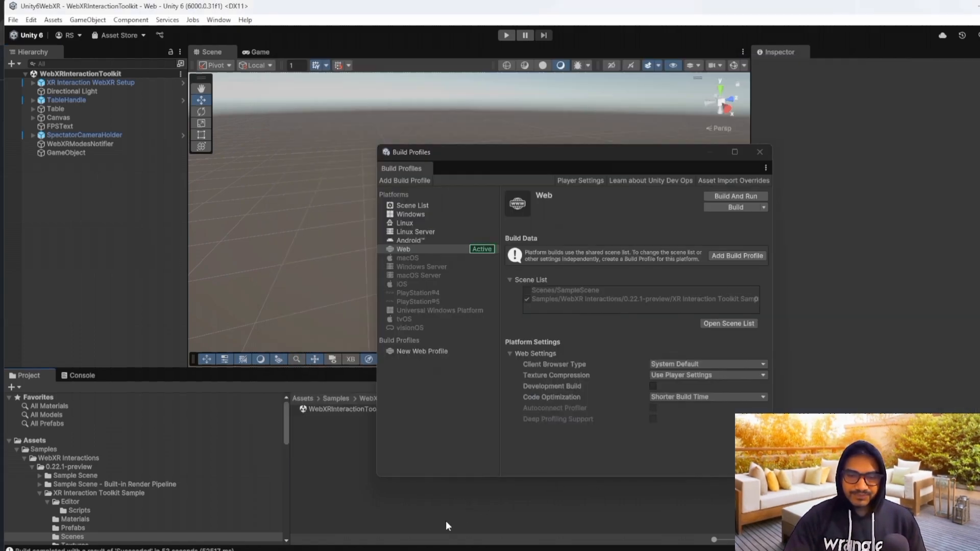
mouse_move(431, 520)
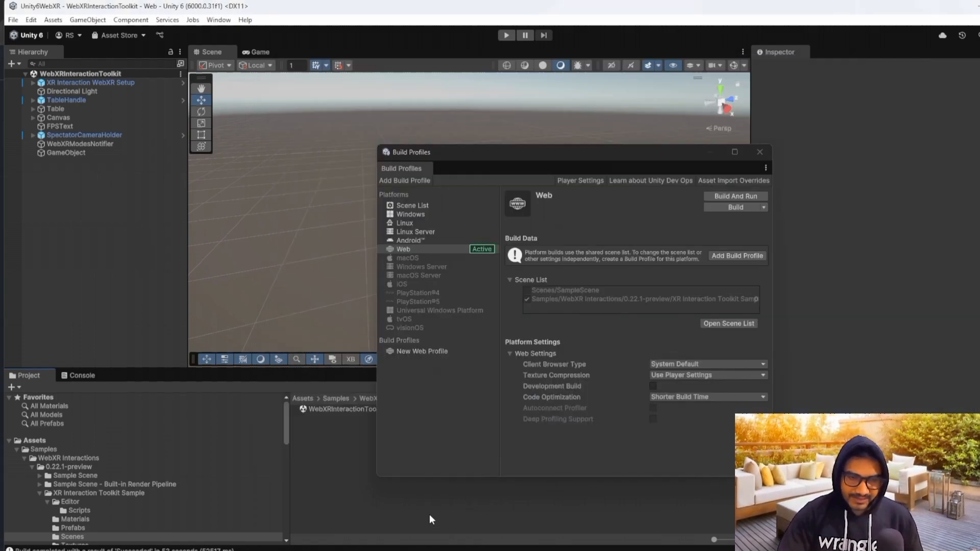